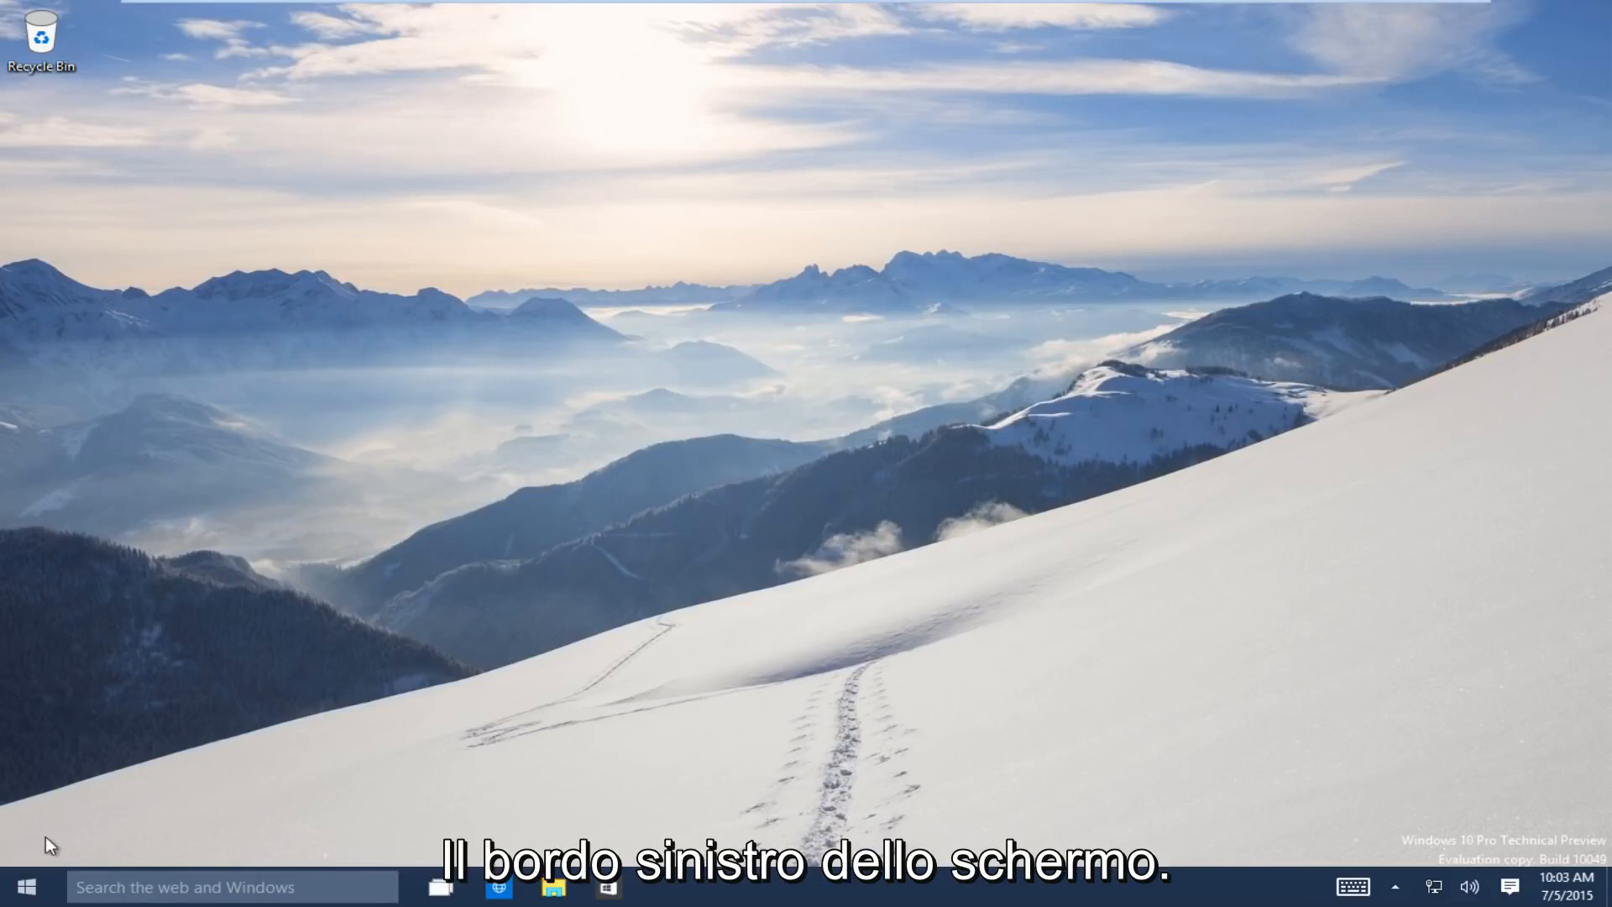
# - Open Windows Settings from the Start menu
pyautogui.click(24, 887)
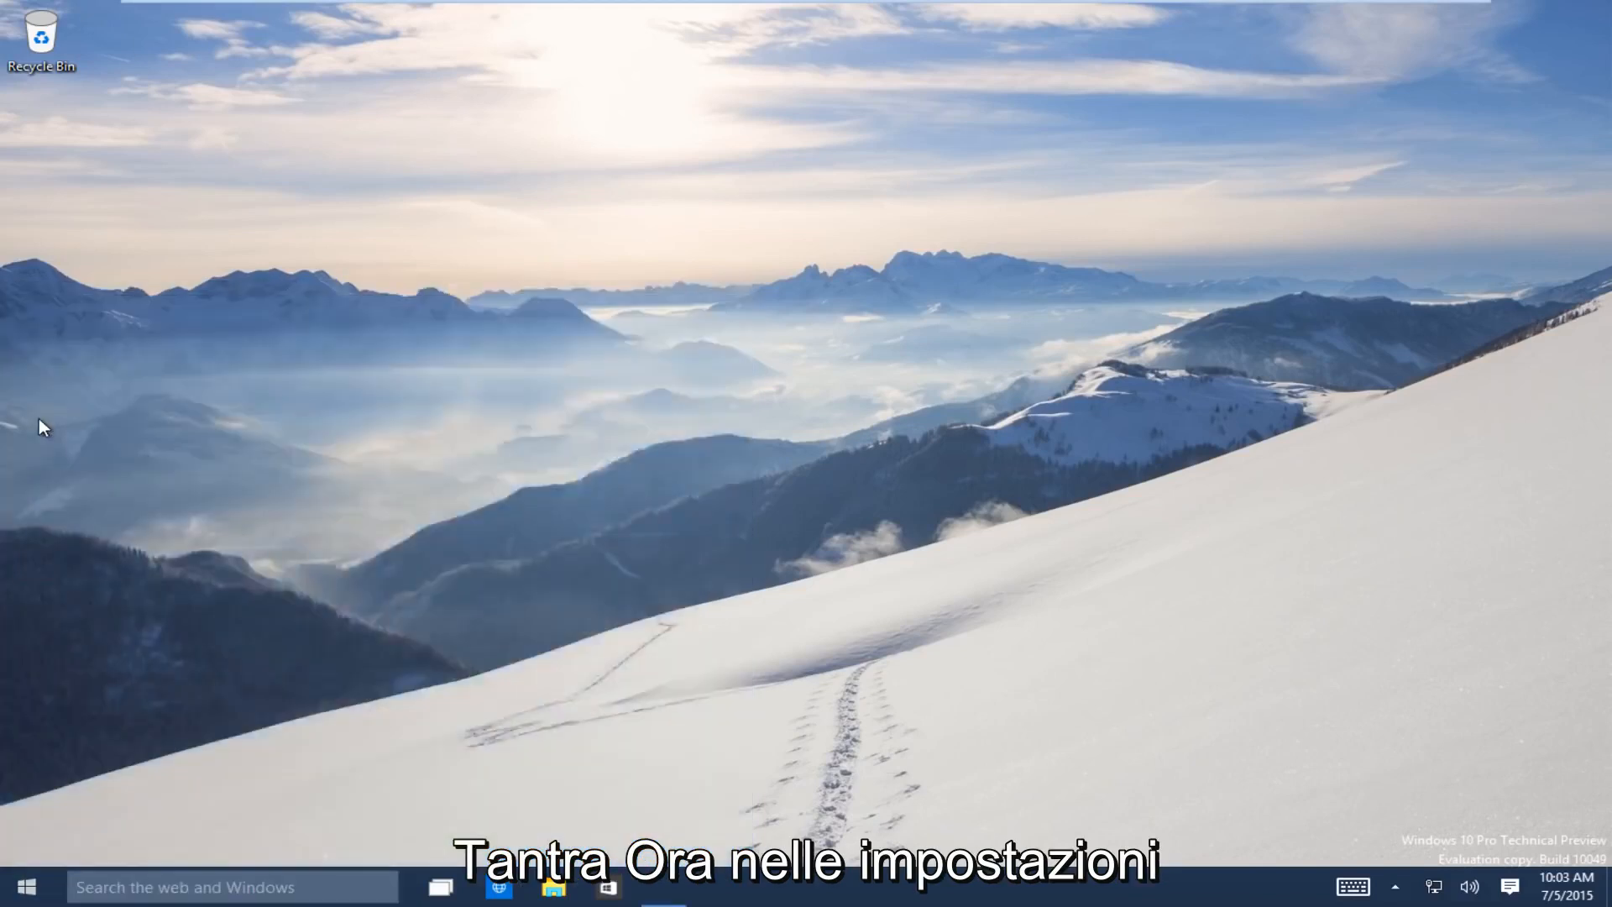
pyautogui.click(664, 886)
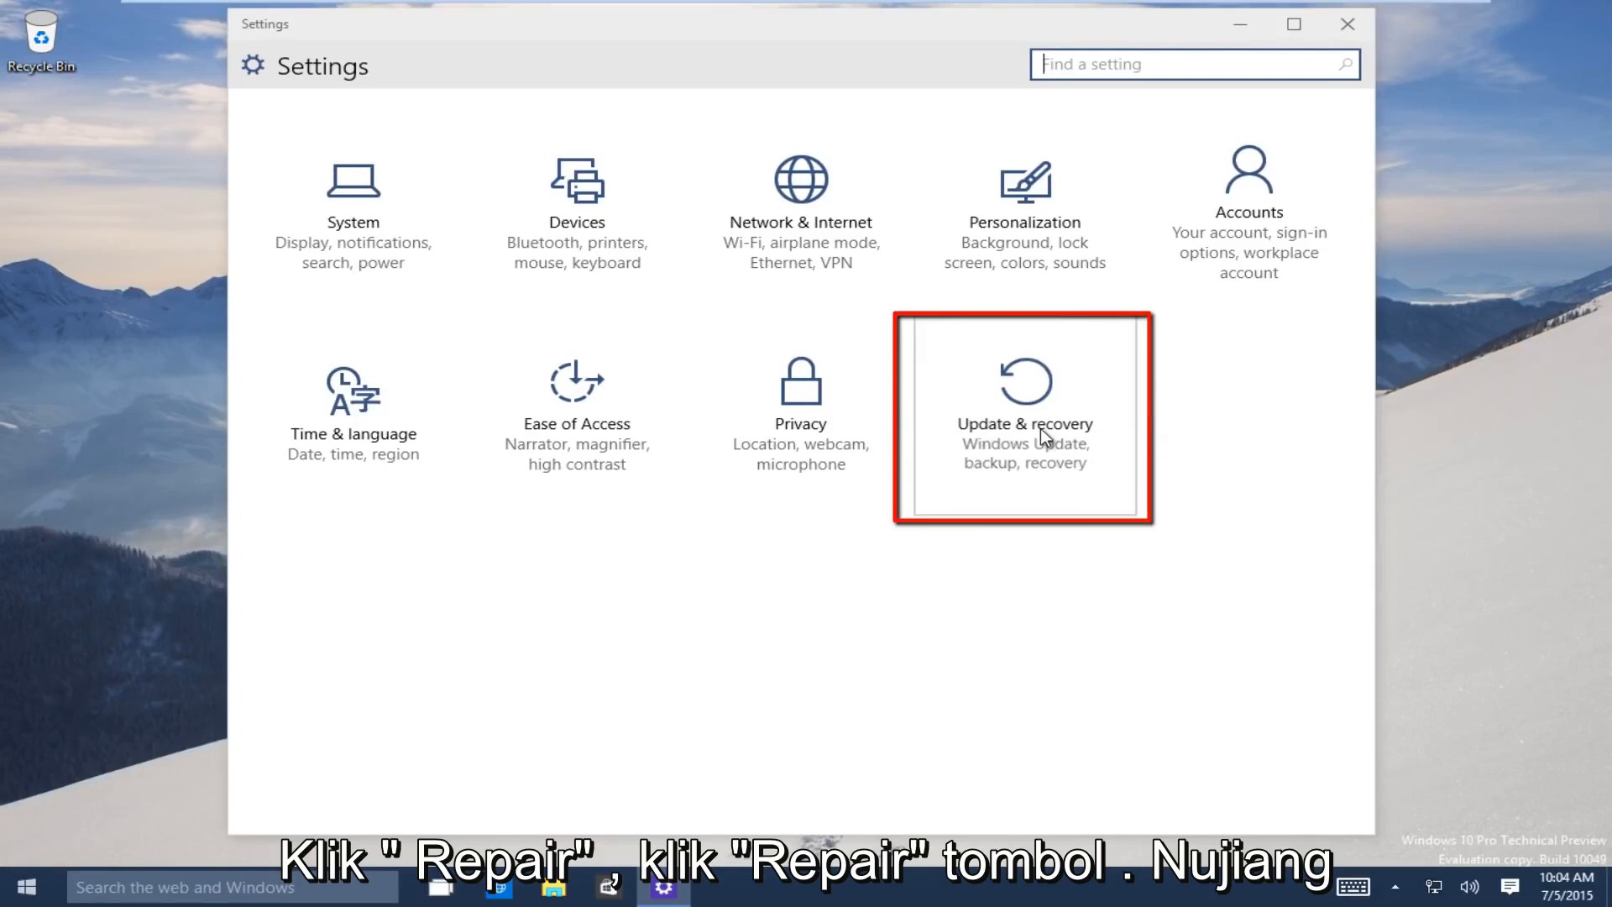
# - Restart into Advanced startup from Update & recovery's Recovery page, confirming the restart
pyautogui.click(1025, 421)
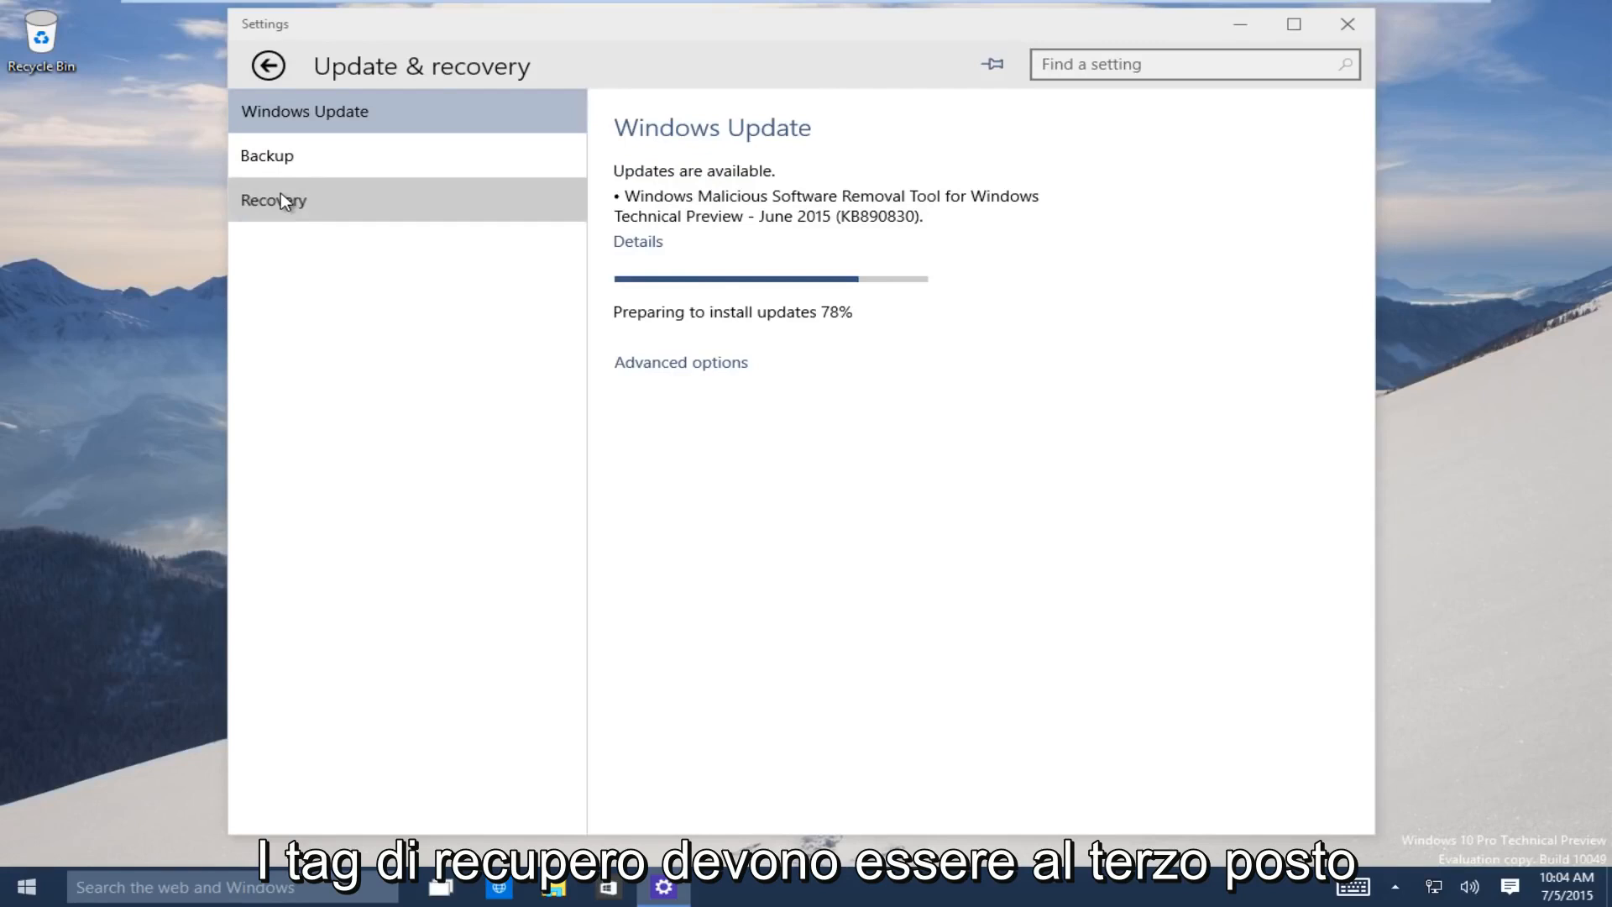
pyautogui.click(273, 200)
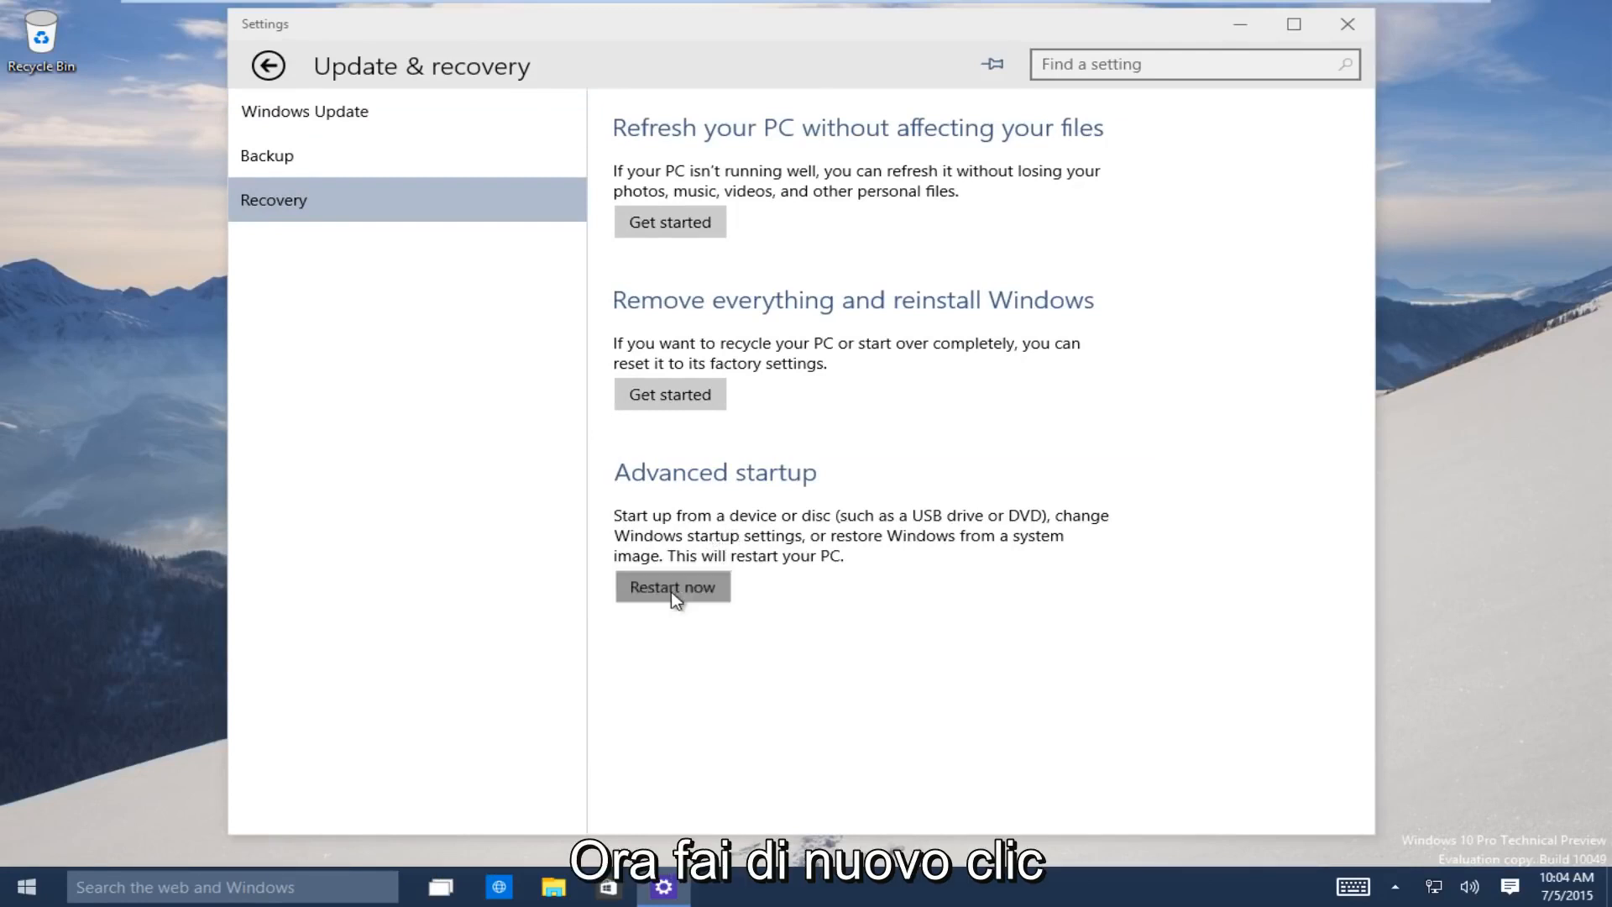
pyautogui.click(671, 586)
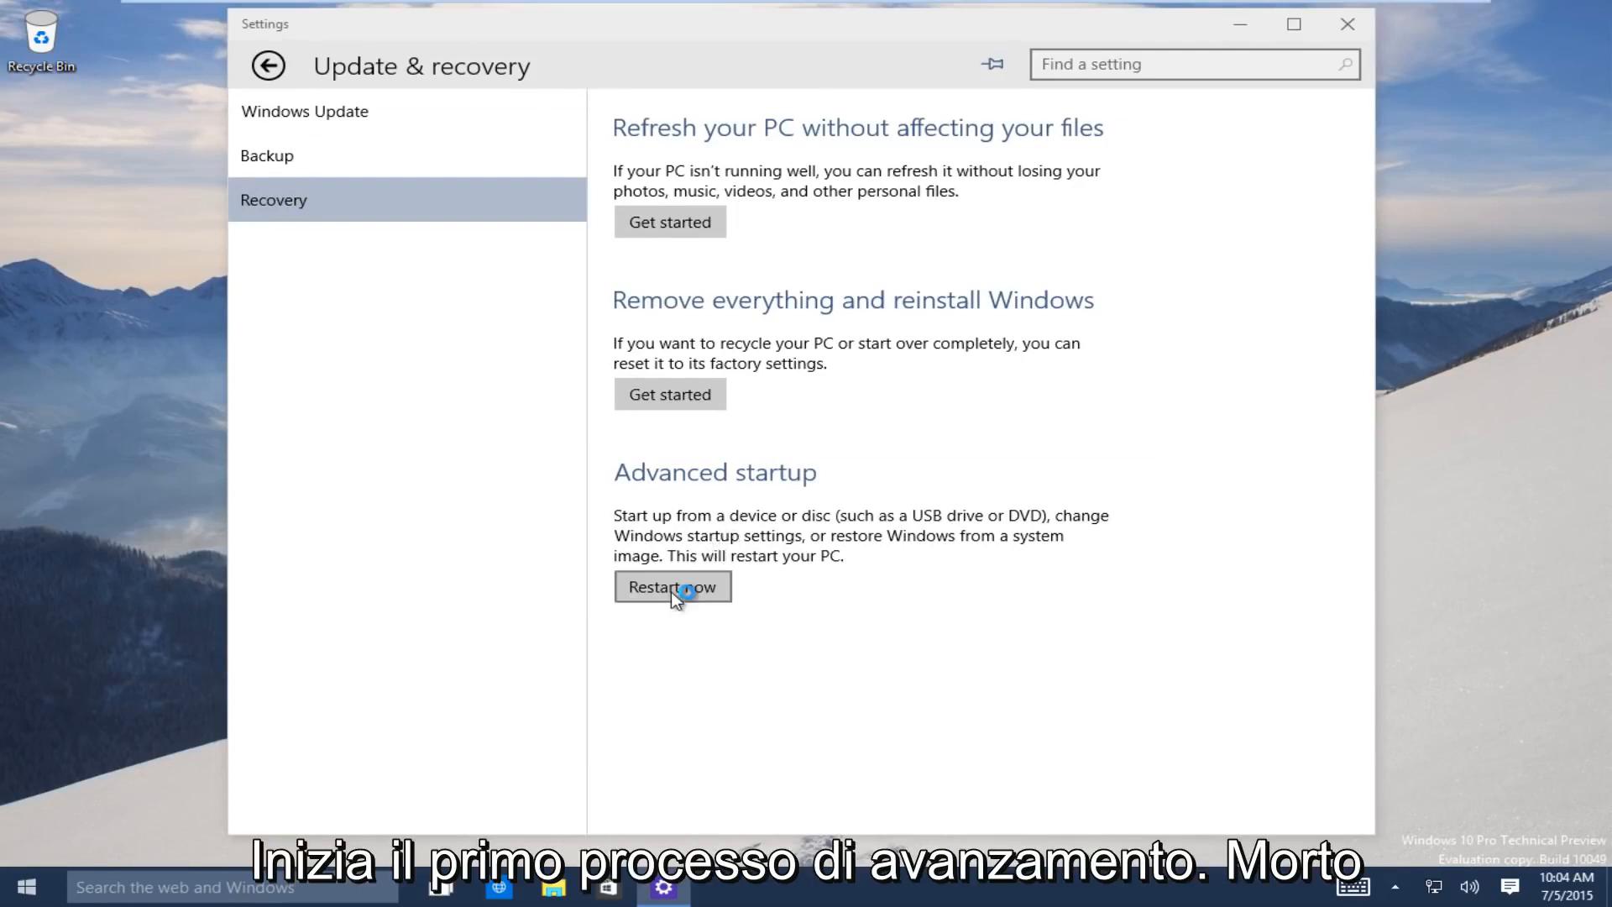
pyautogui.click(671, 585)
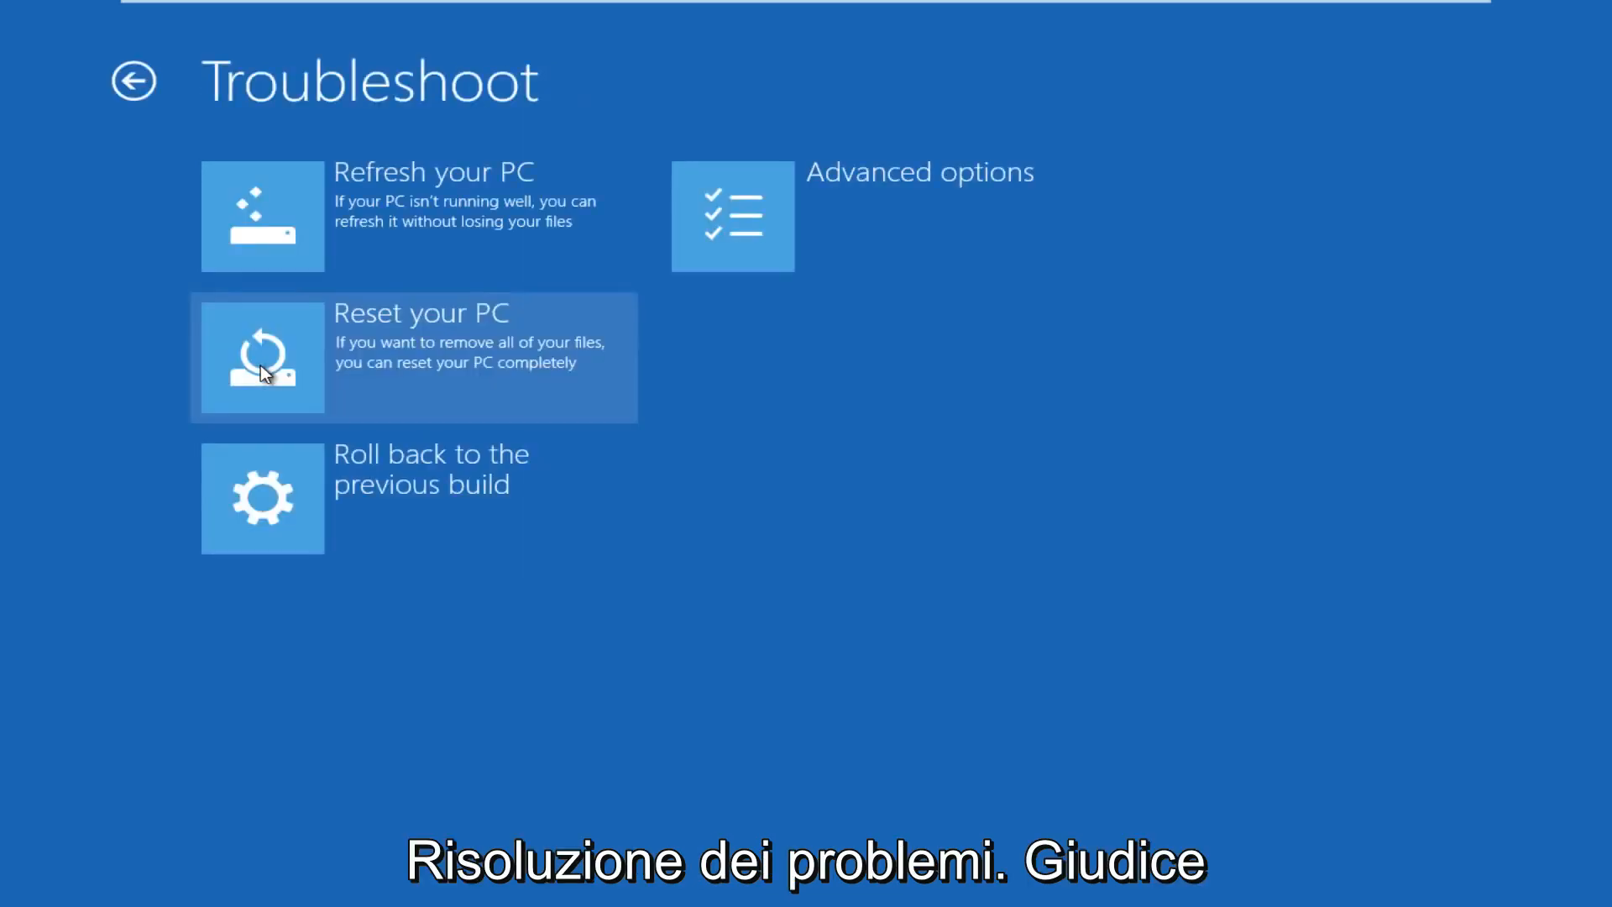
pyautogui.moveTo(732, 216)
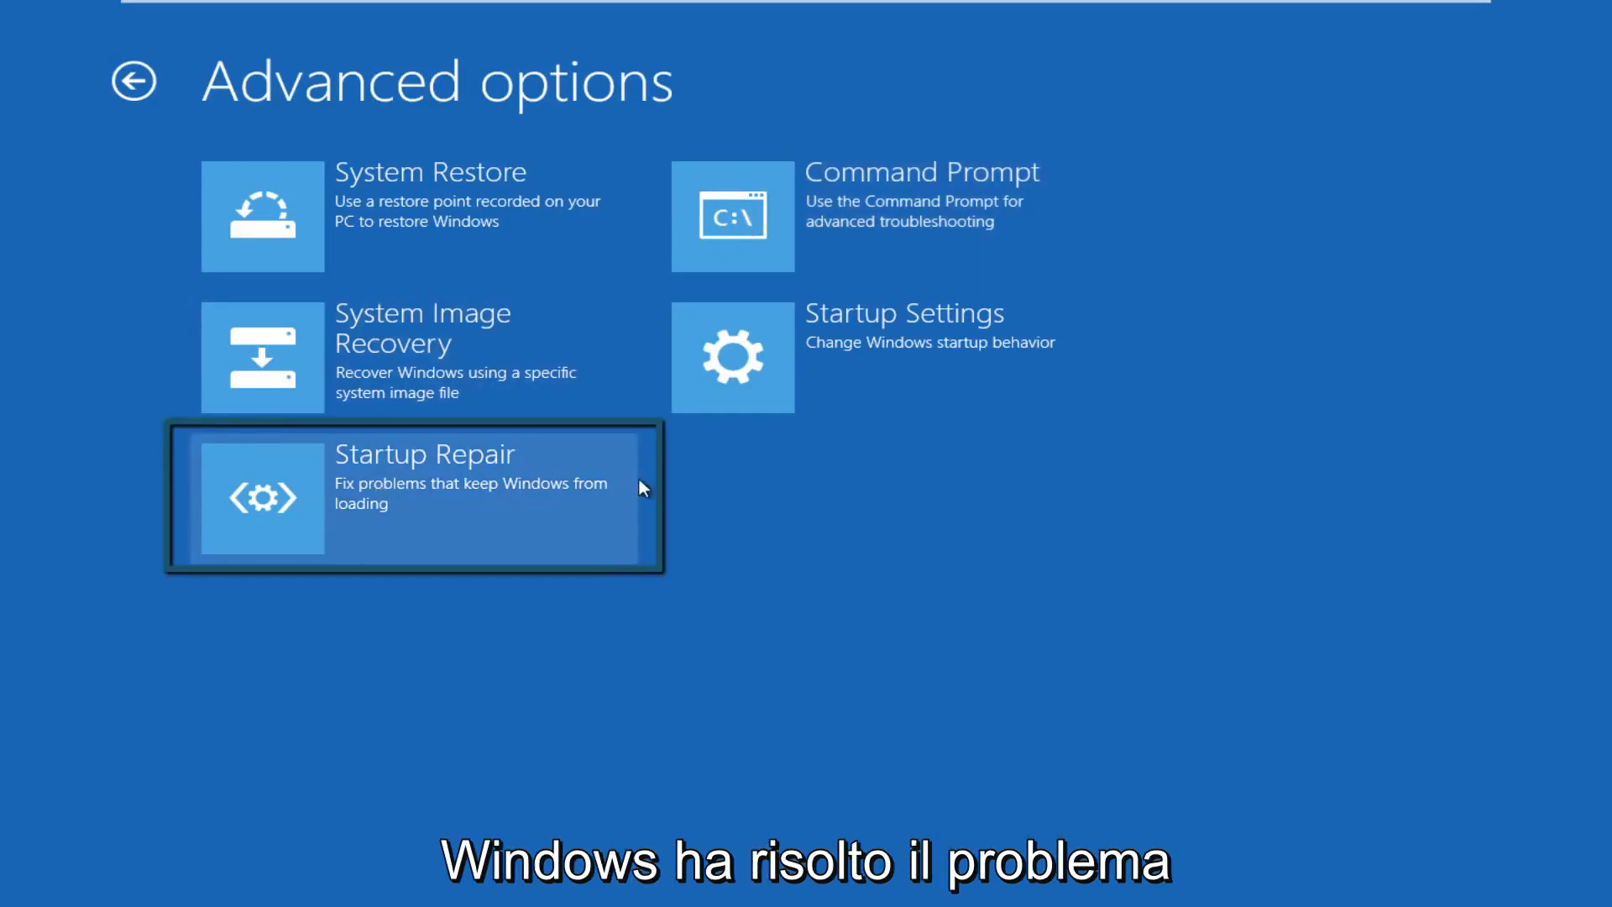
# - Launch Startup Repair from Troubleshoot's Advanced options
pyautogui.click(411, 497)
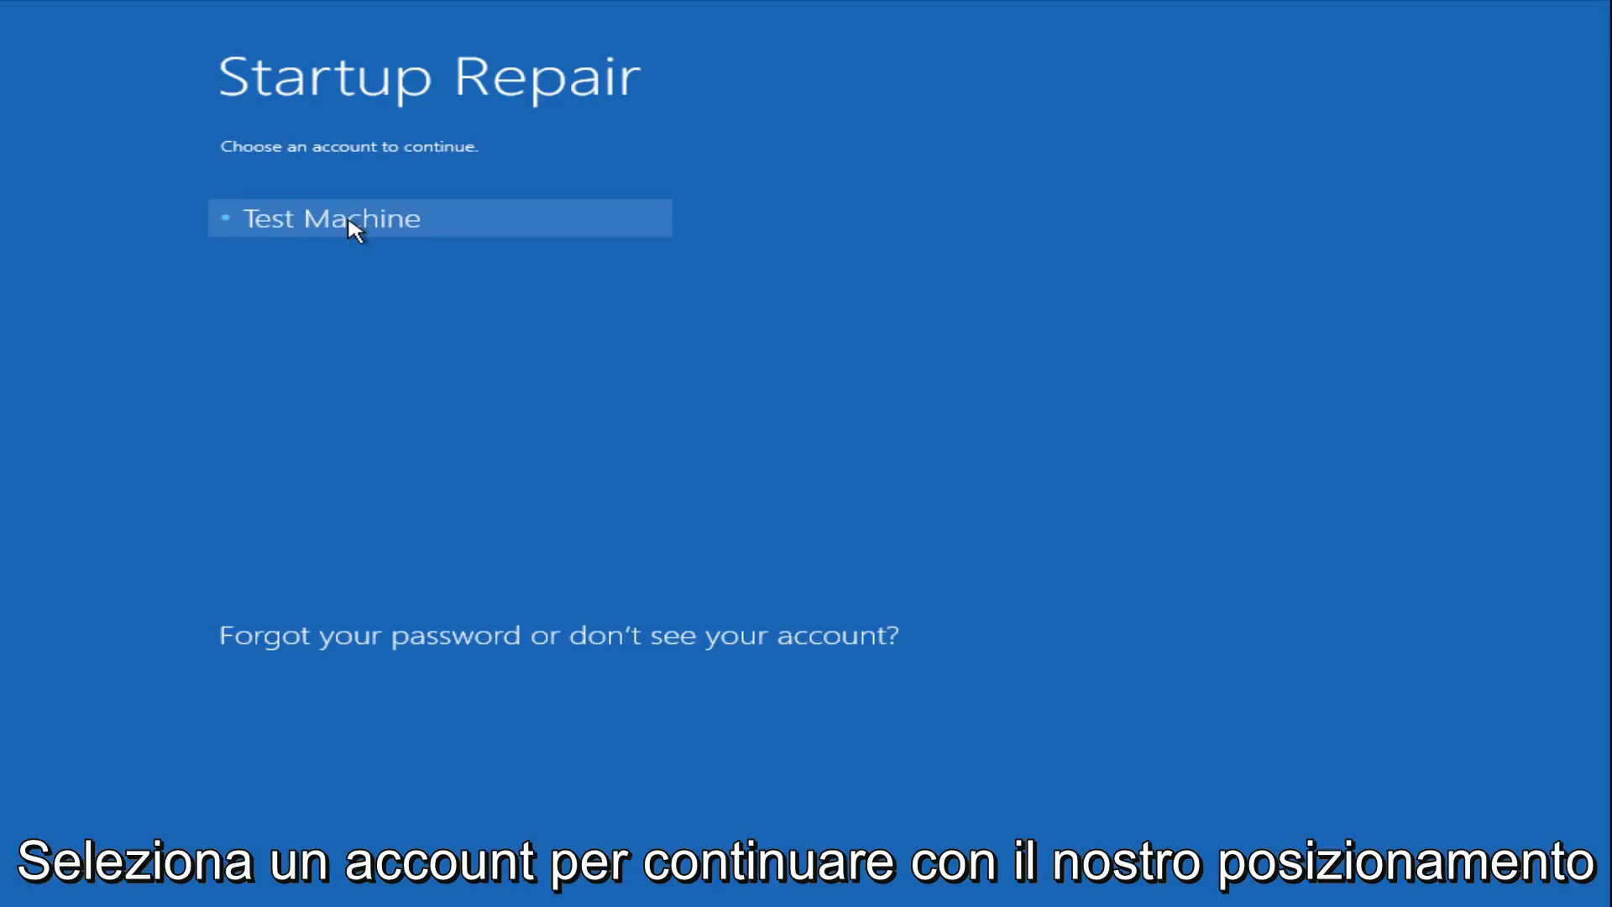
pyautogui.moveTo(339, 268)
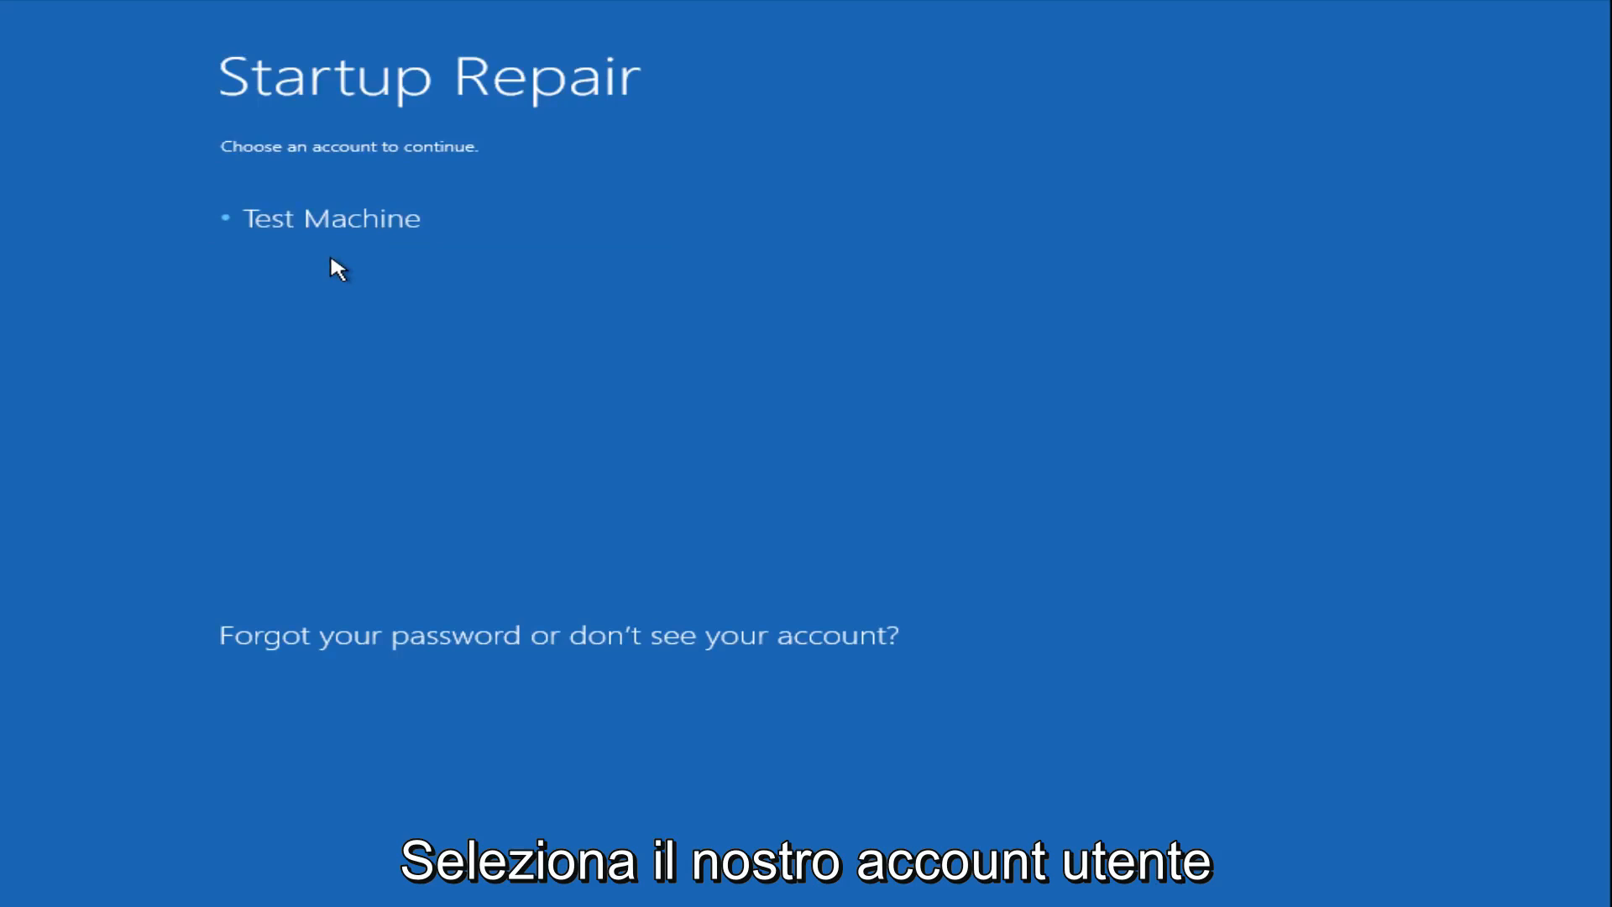
pyautogui.moveTo(374, 285)
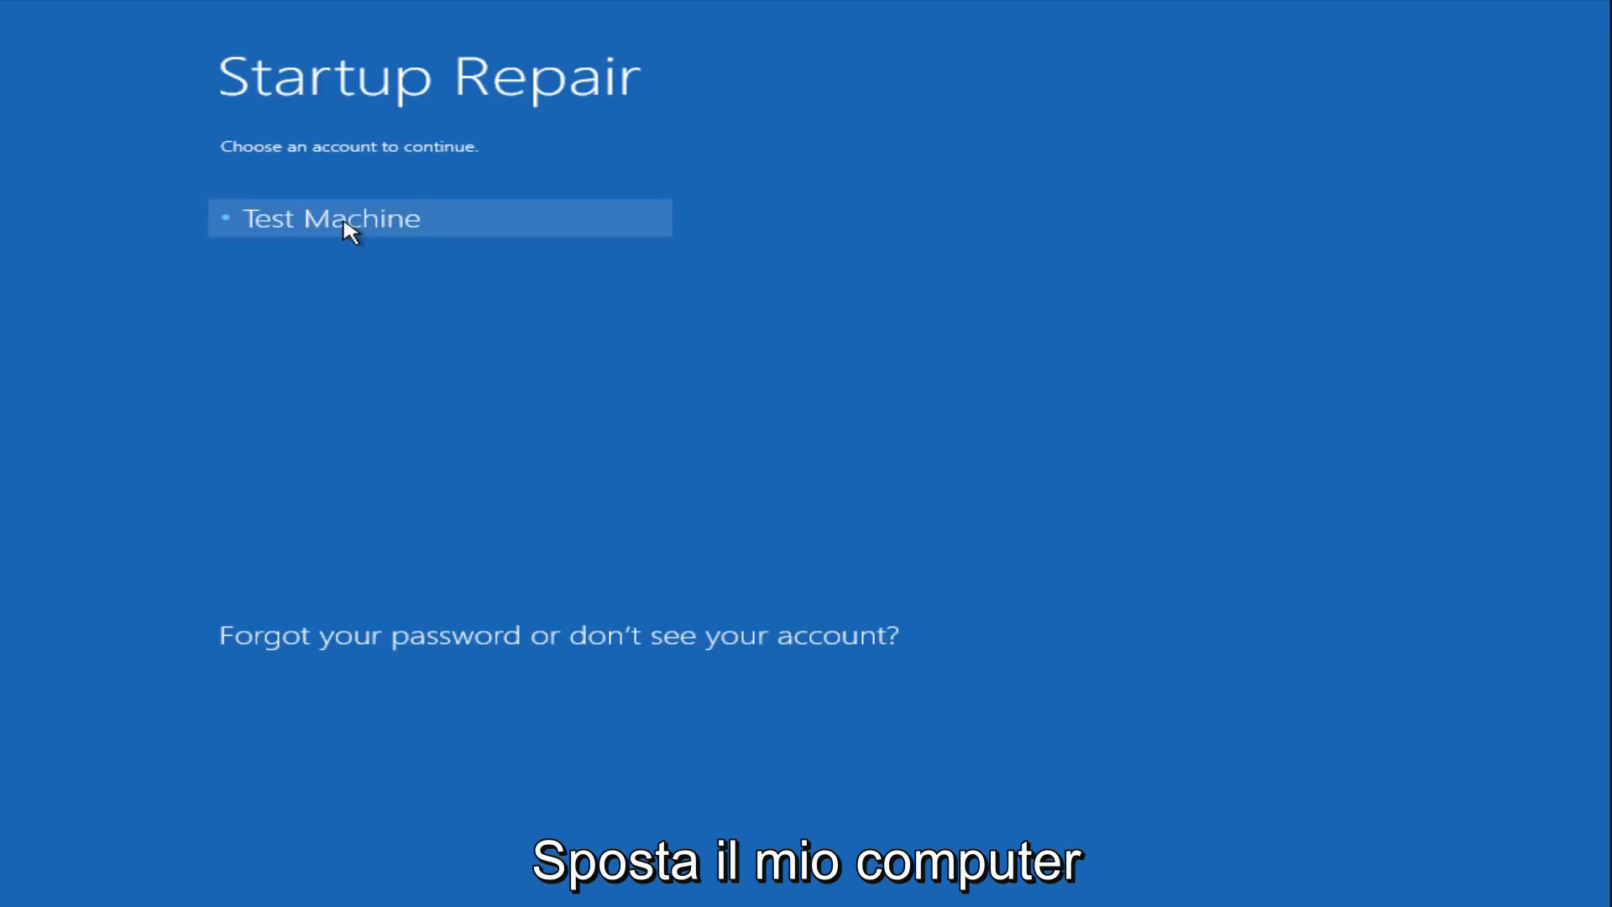
# - Choose the PC's account and submit its password to run Startup Repair
pyautogui.click(331, 217)
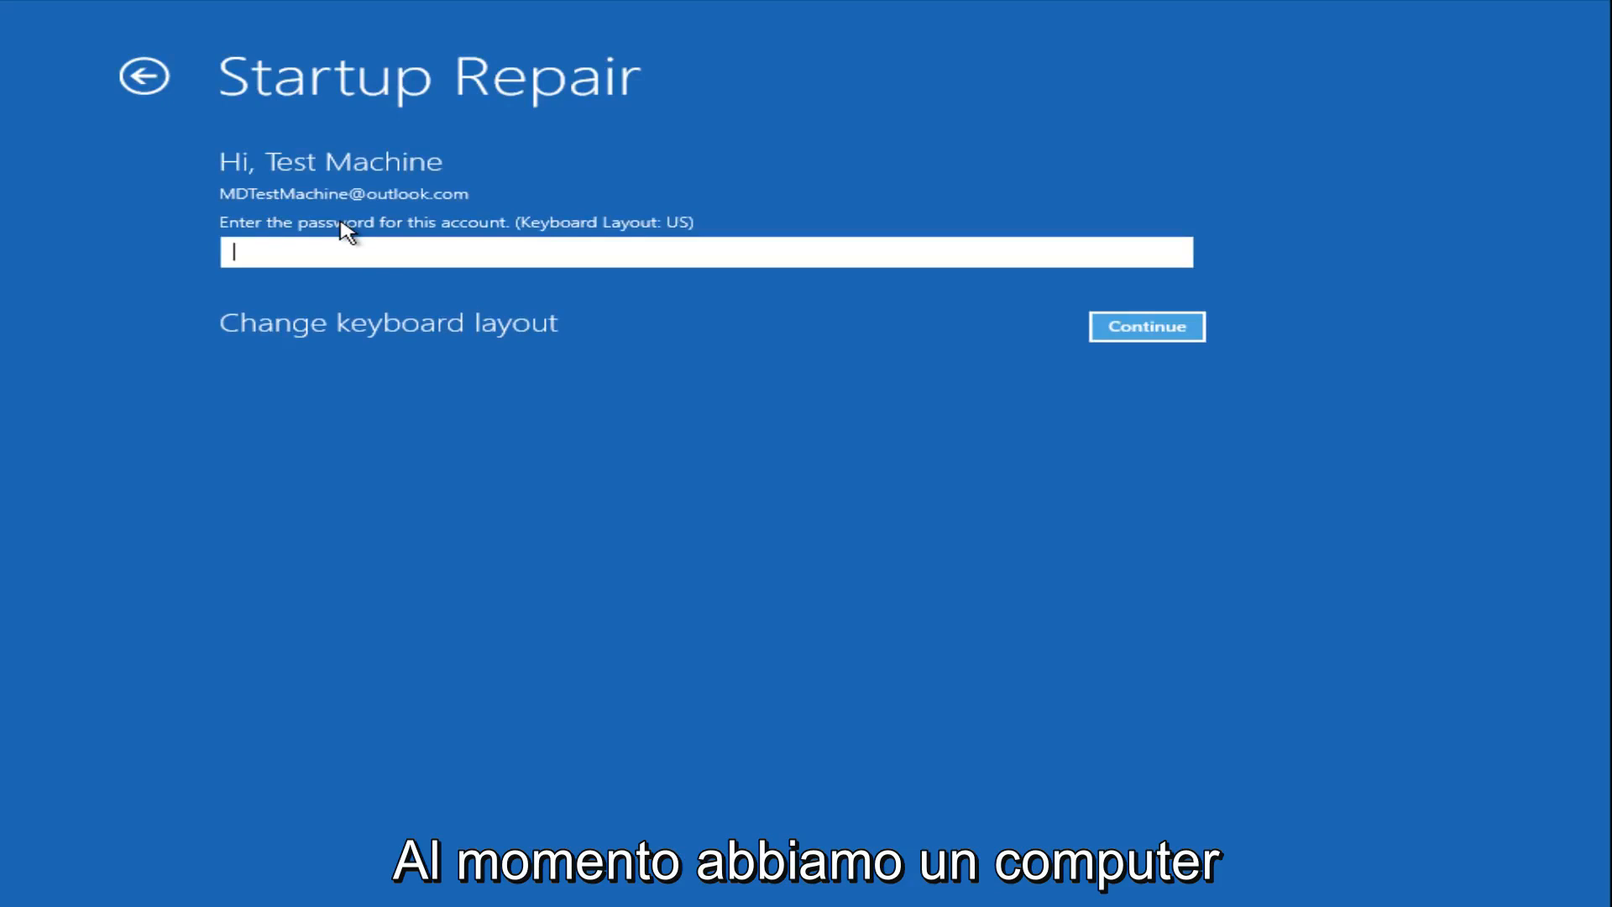
pyautogui.click(1145, 326)
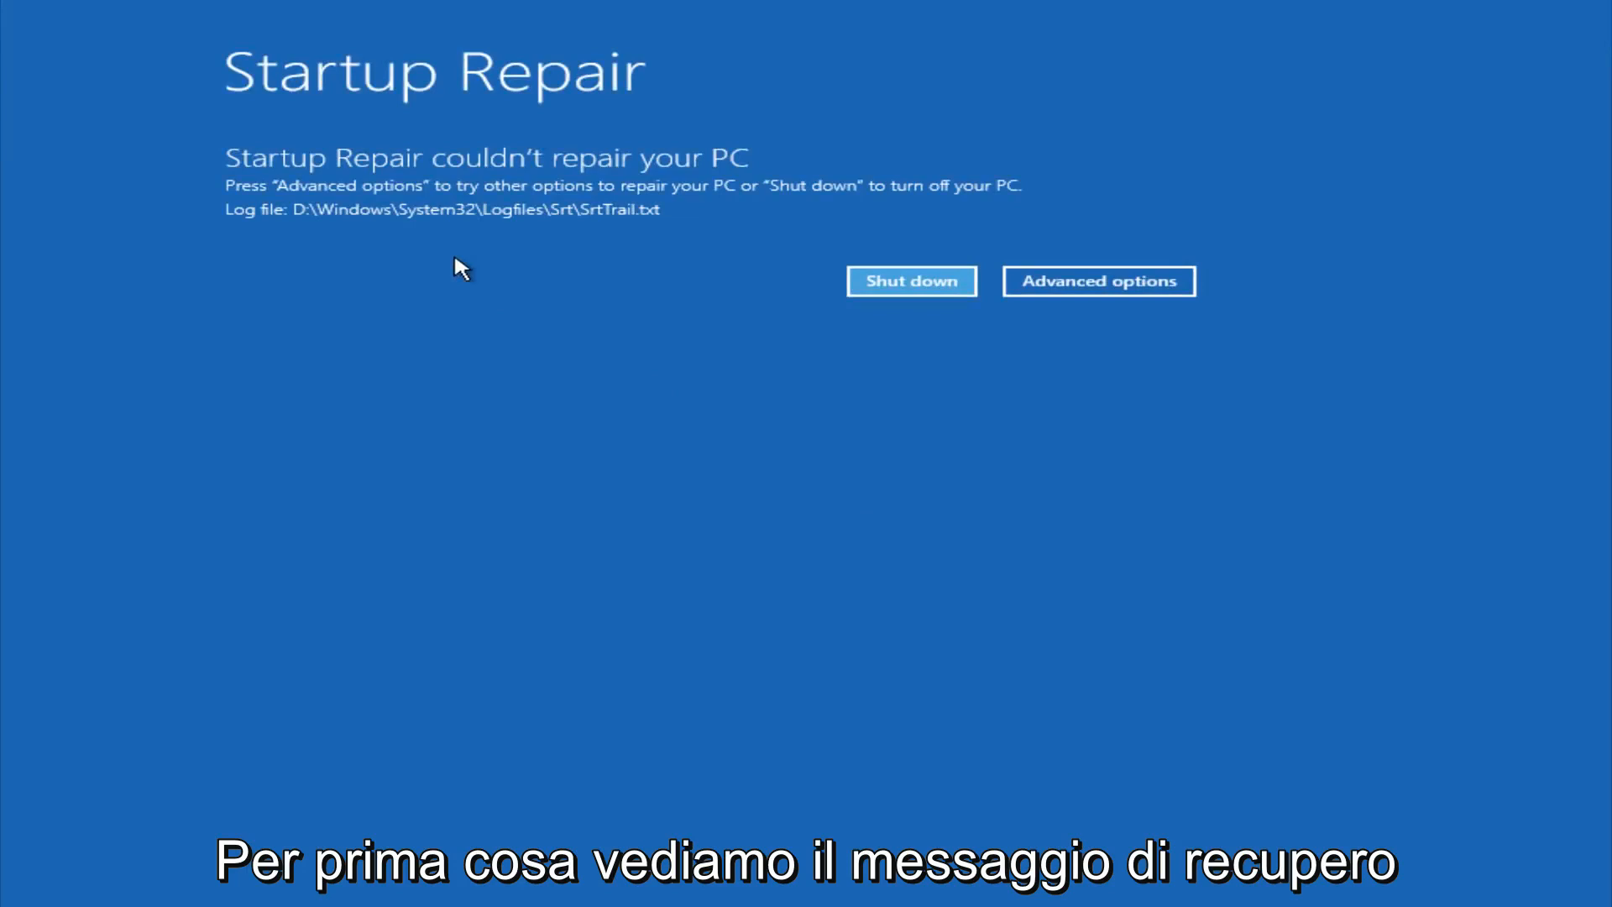
pyautogui.moveTo(737, 168)
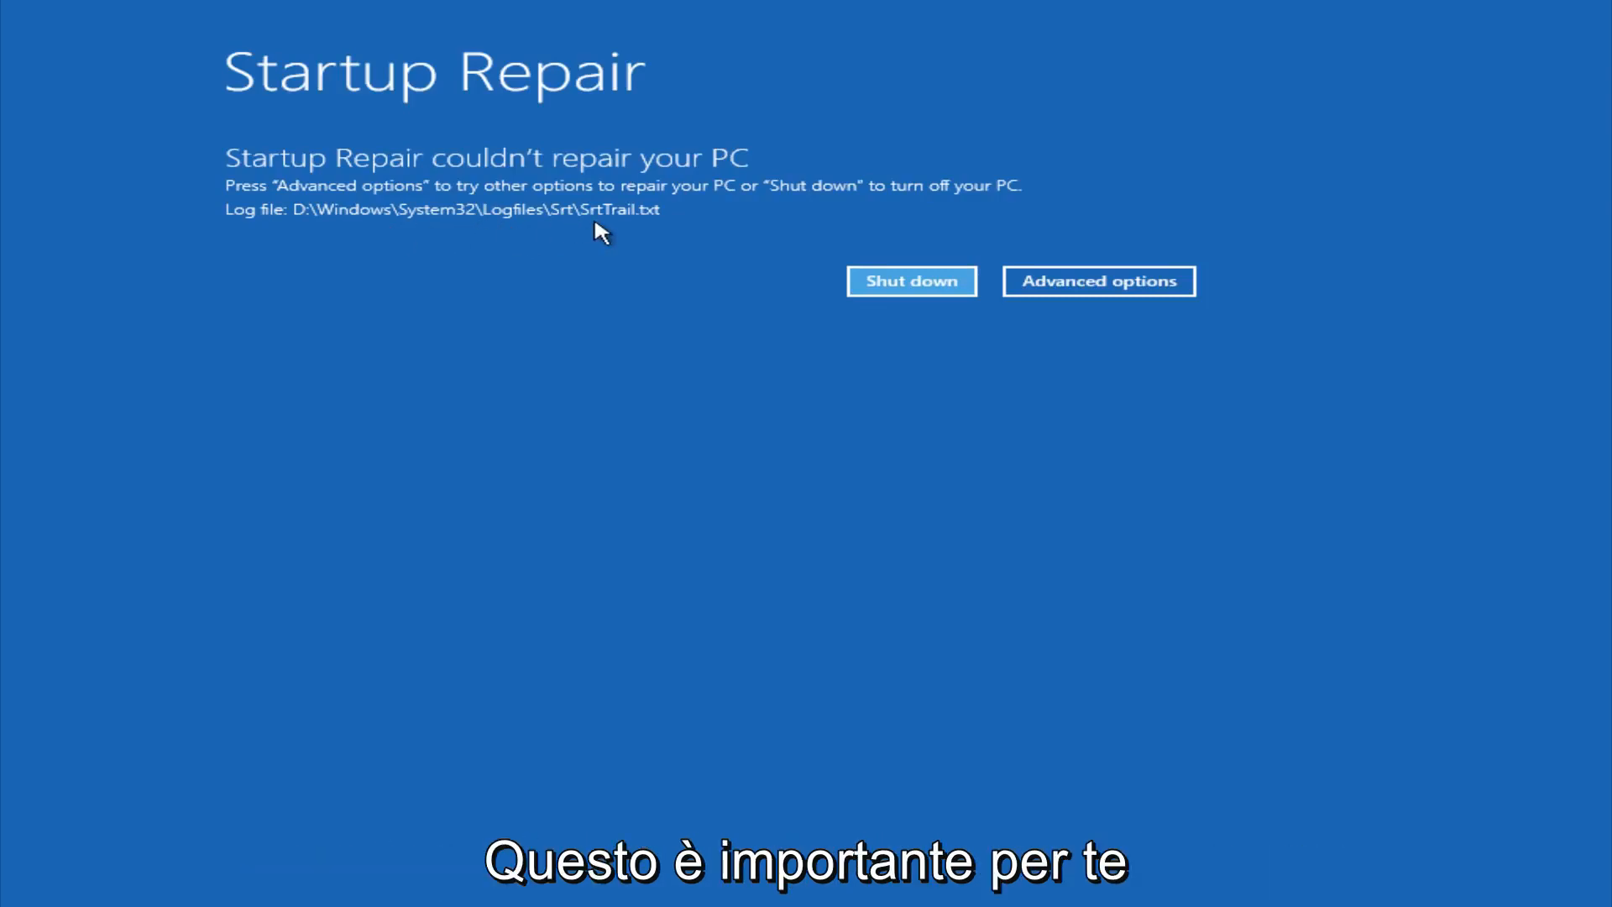
pyautogui.moveTo(532, 157)
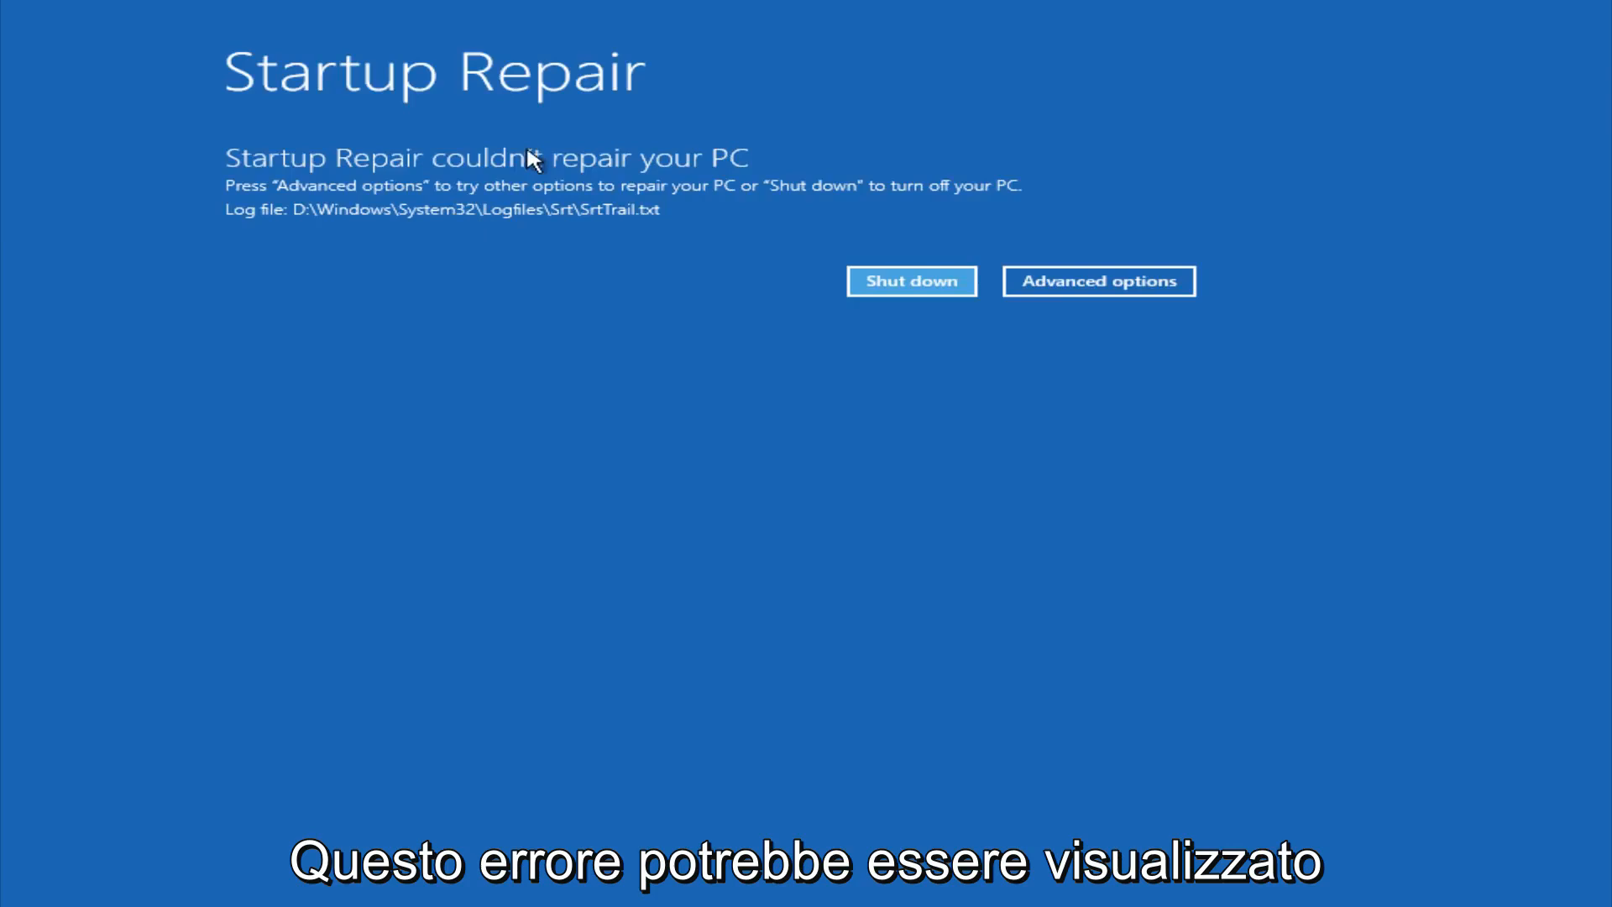
pyautogui.moveTo(532, 237)
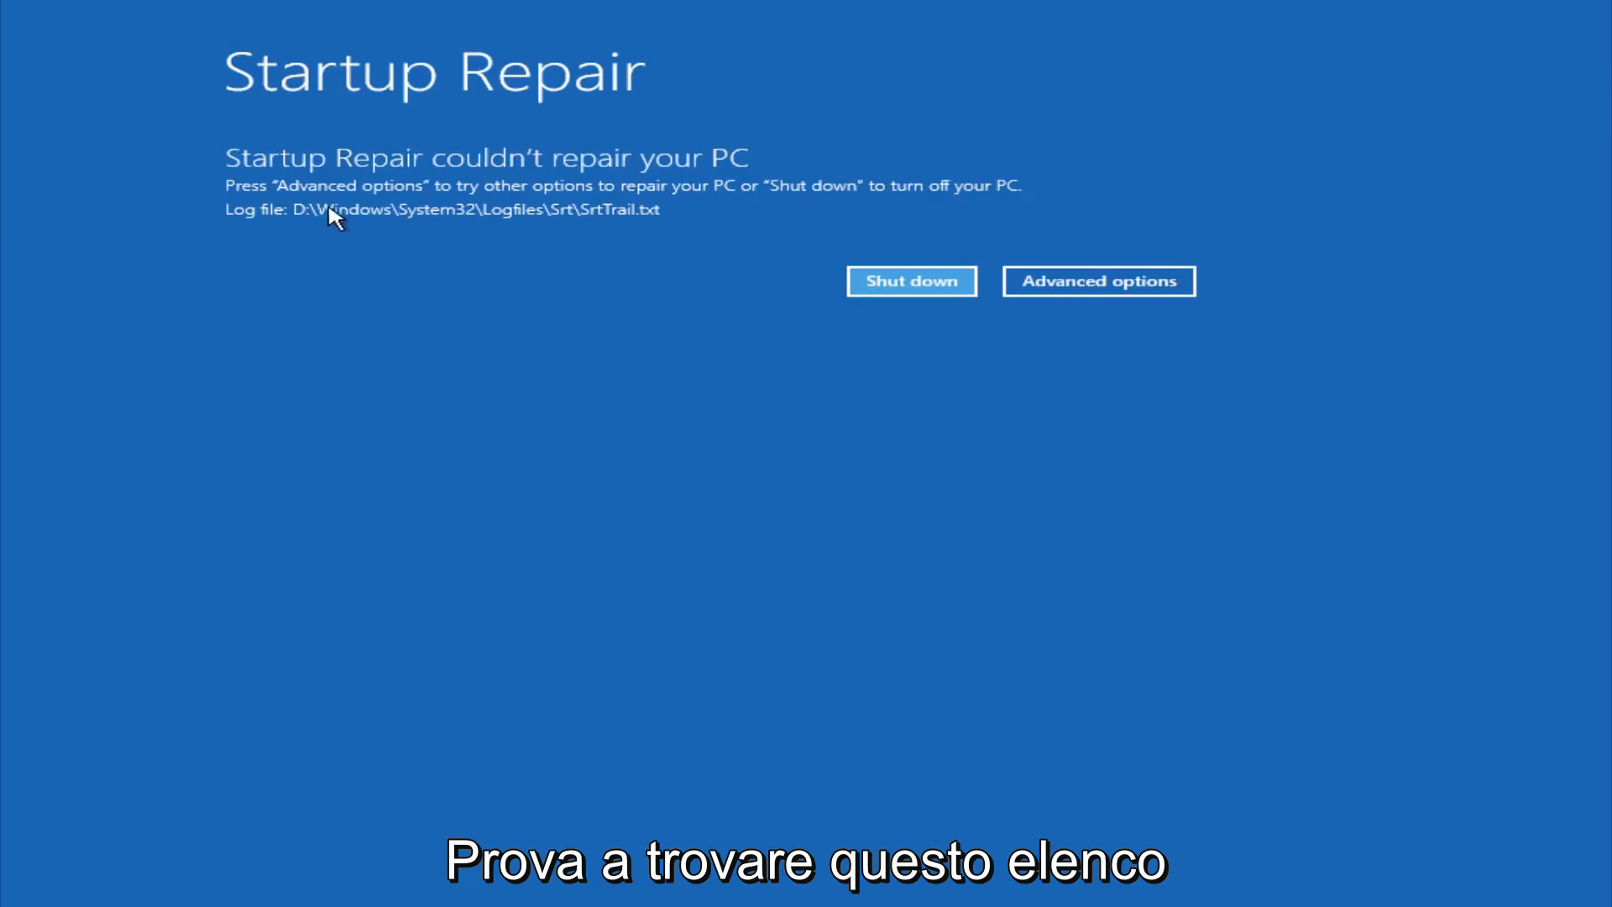
pyautogui.moveTo(632, 223)
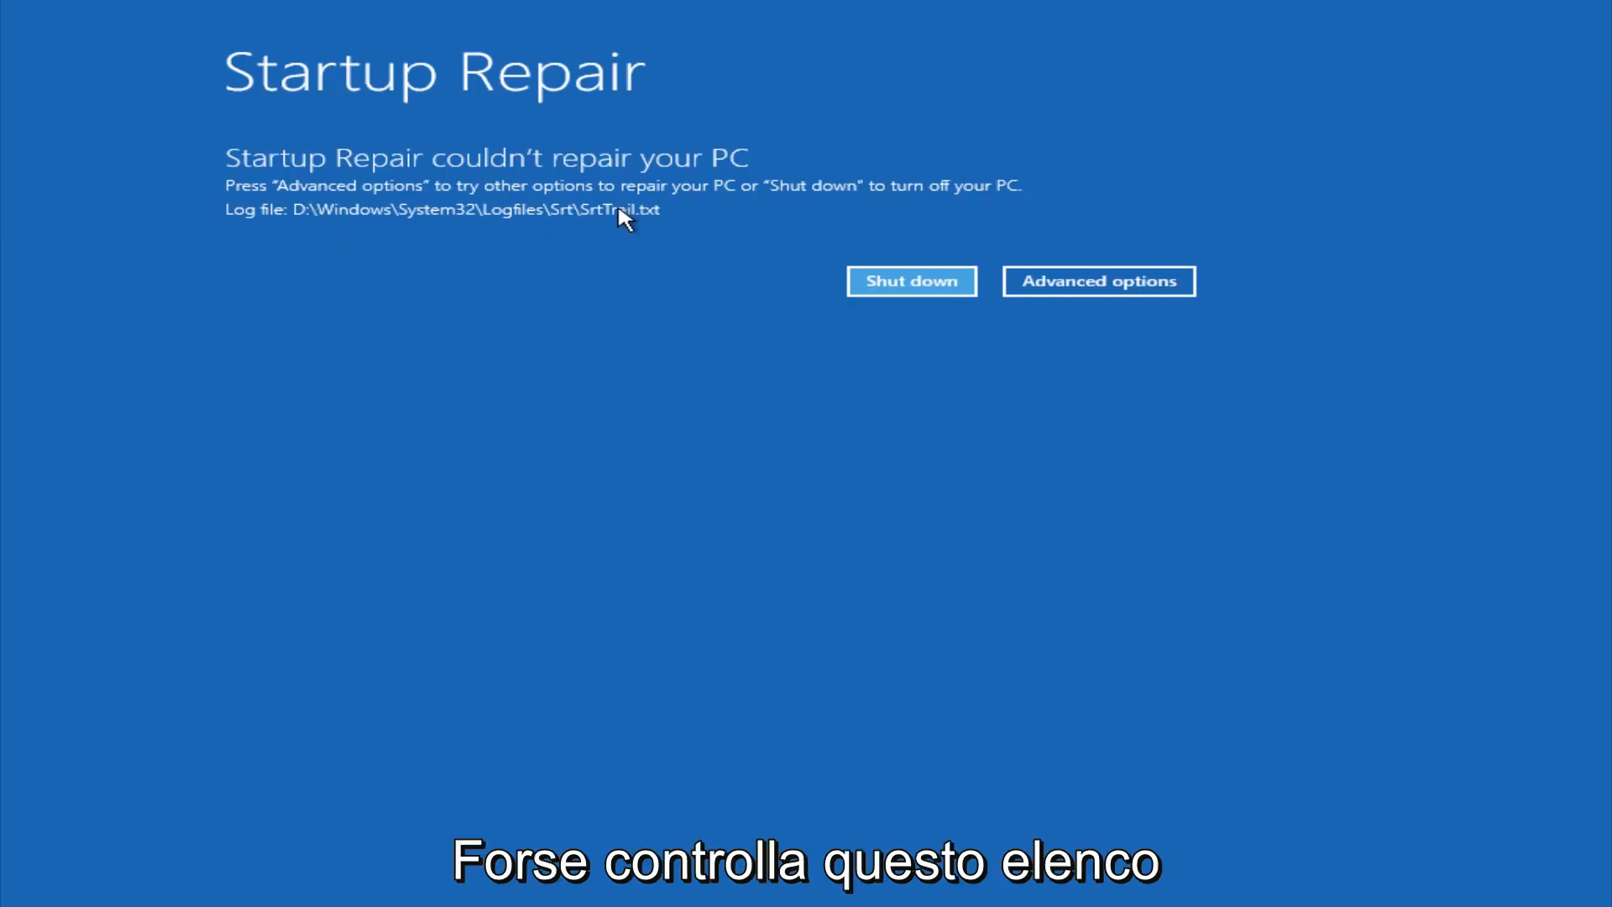
pyautogui.moveTo(512, 228)
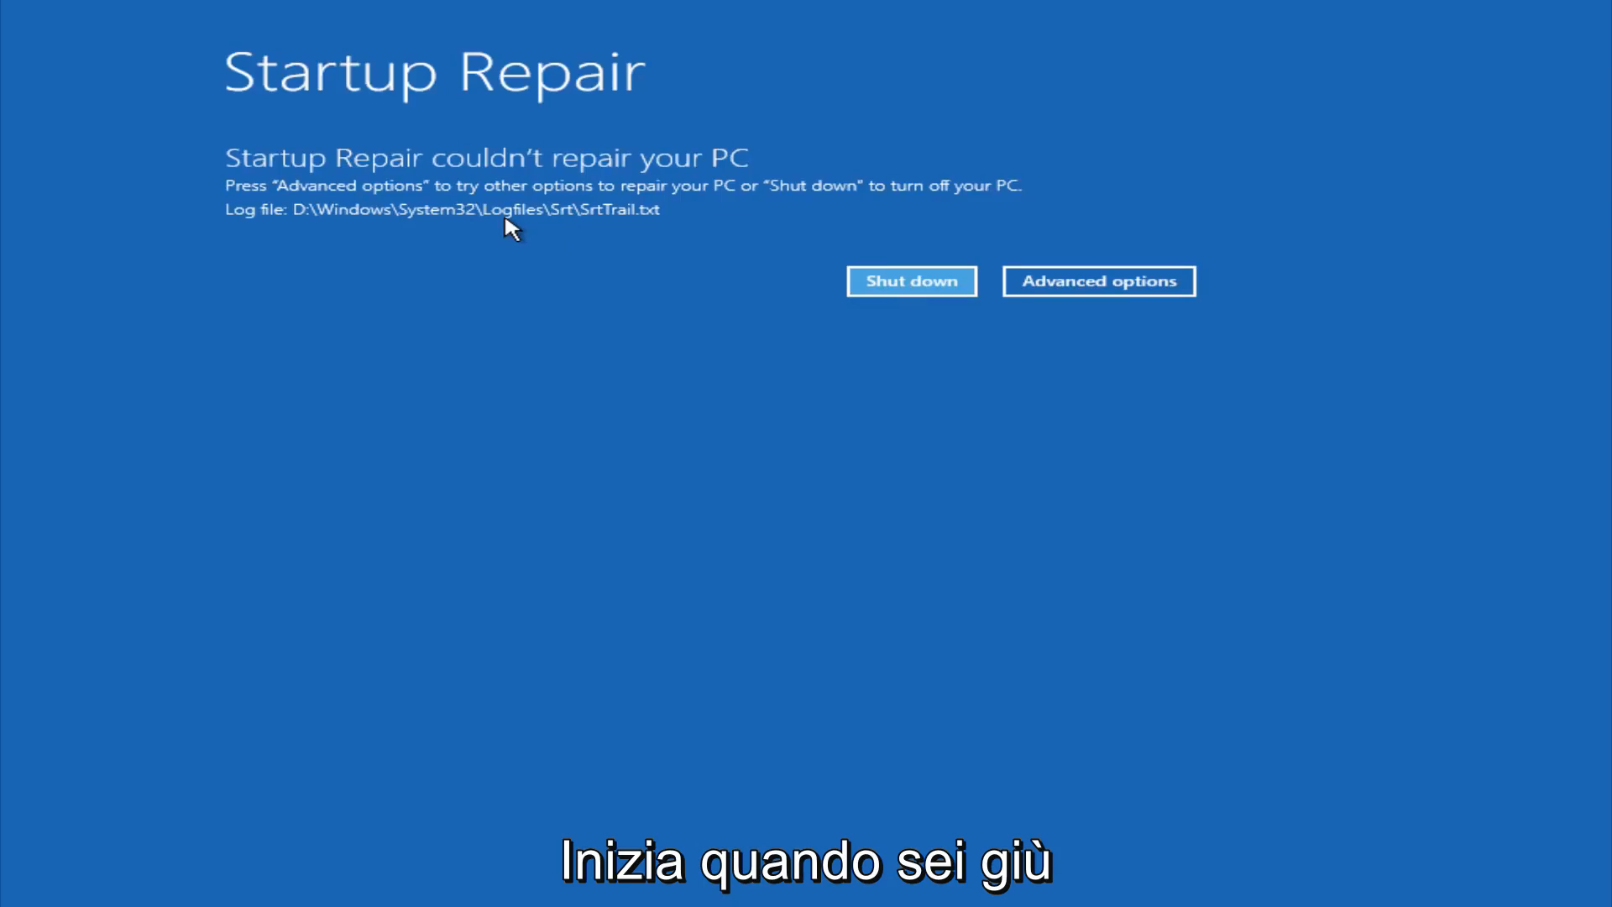
pyautogui.moveTo(642, 226)
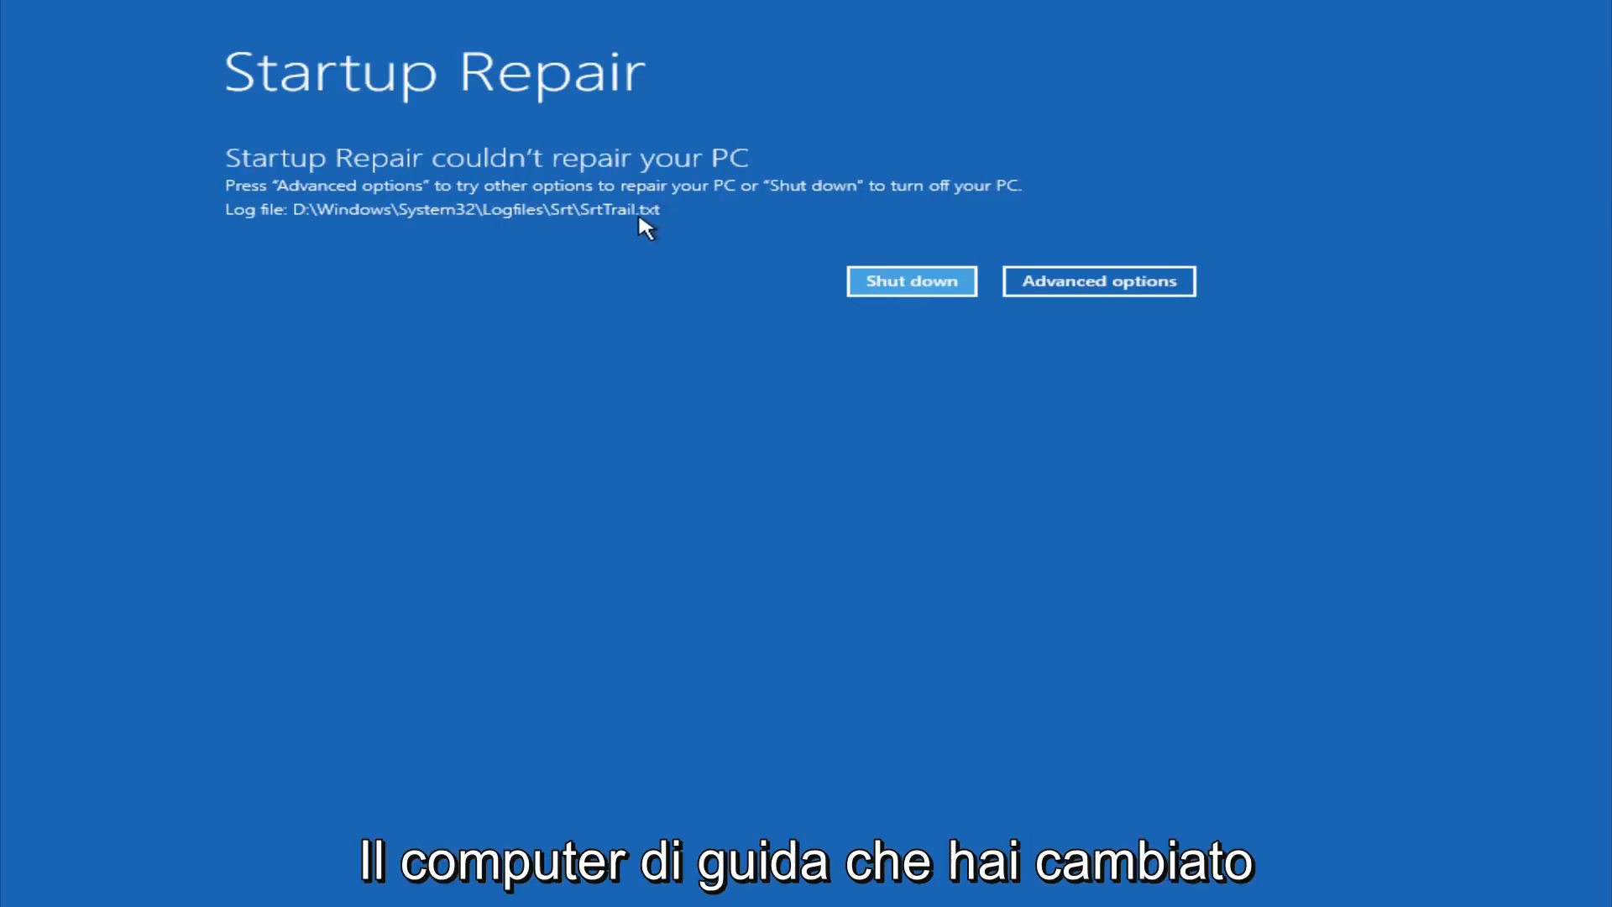
pyautogui.moveTo(632, 219)
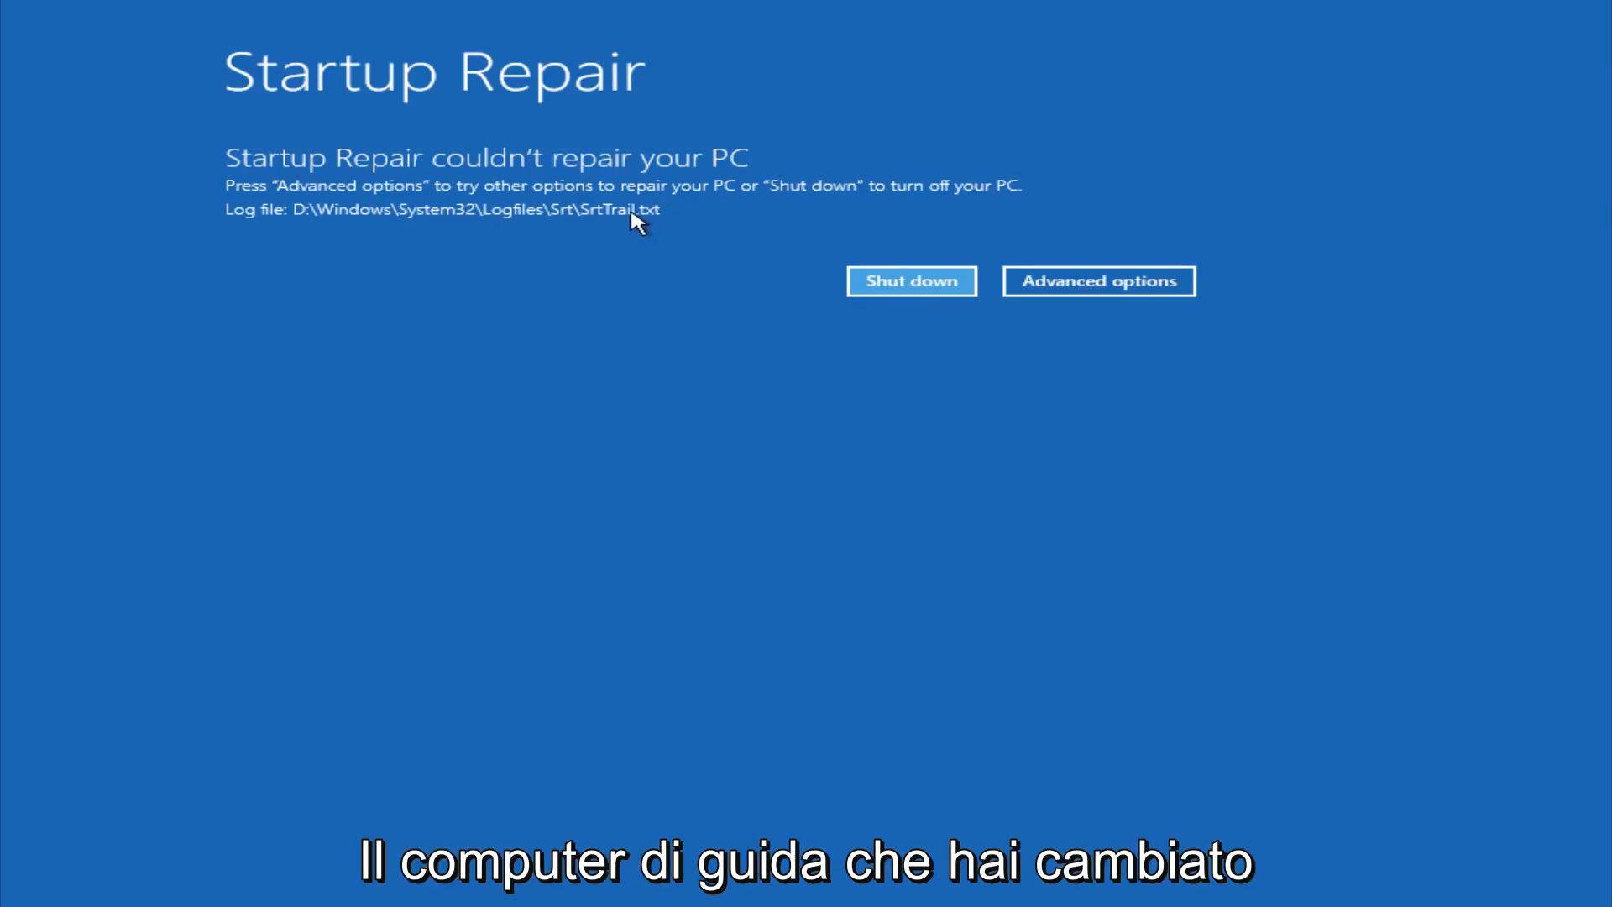
# - Choose Advanced options on the failed Startup Repair result screen
pyautogui.click(1097, 281)
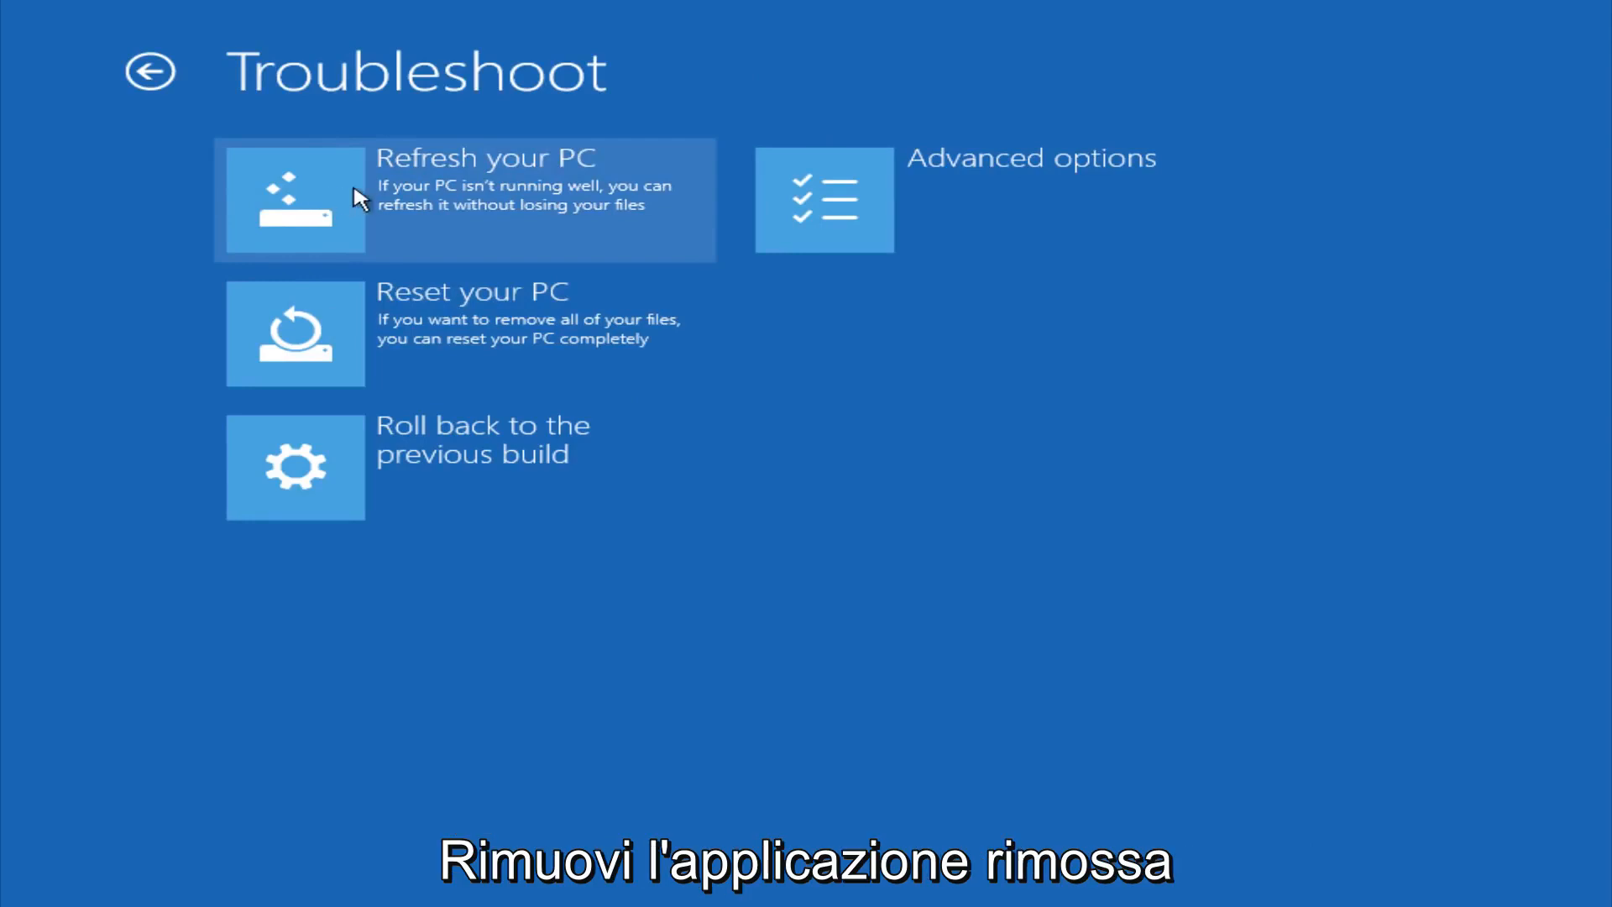
pyautogui.moveTo(354, 345)
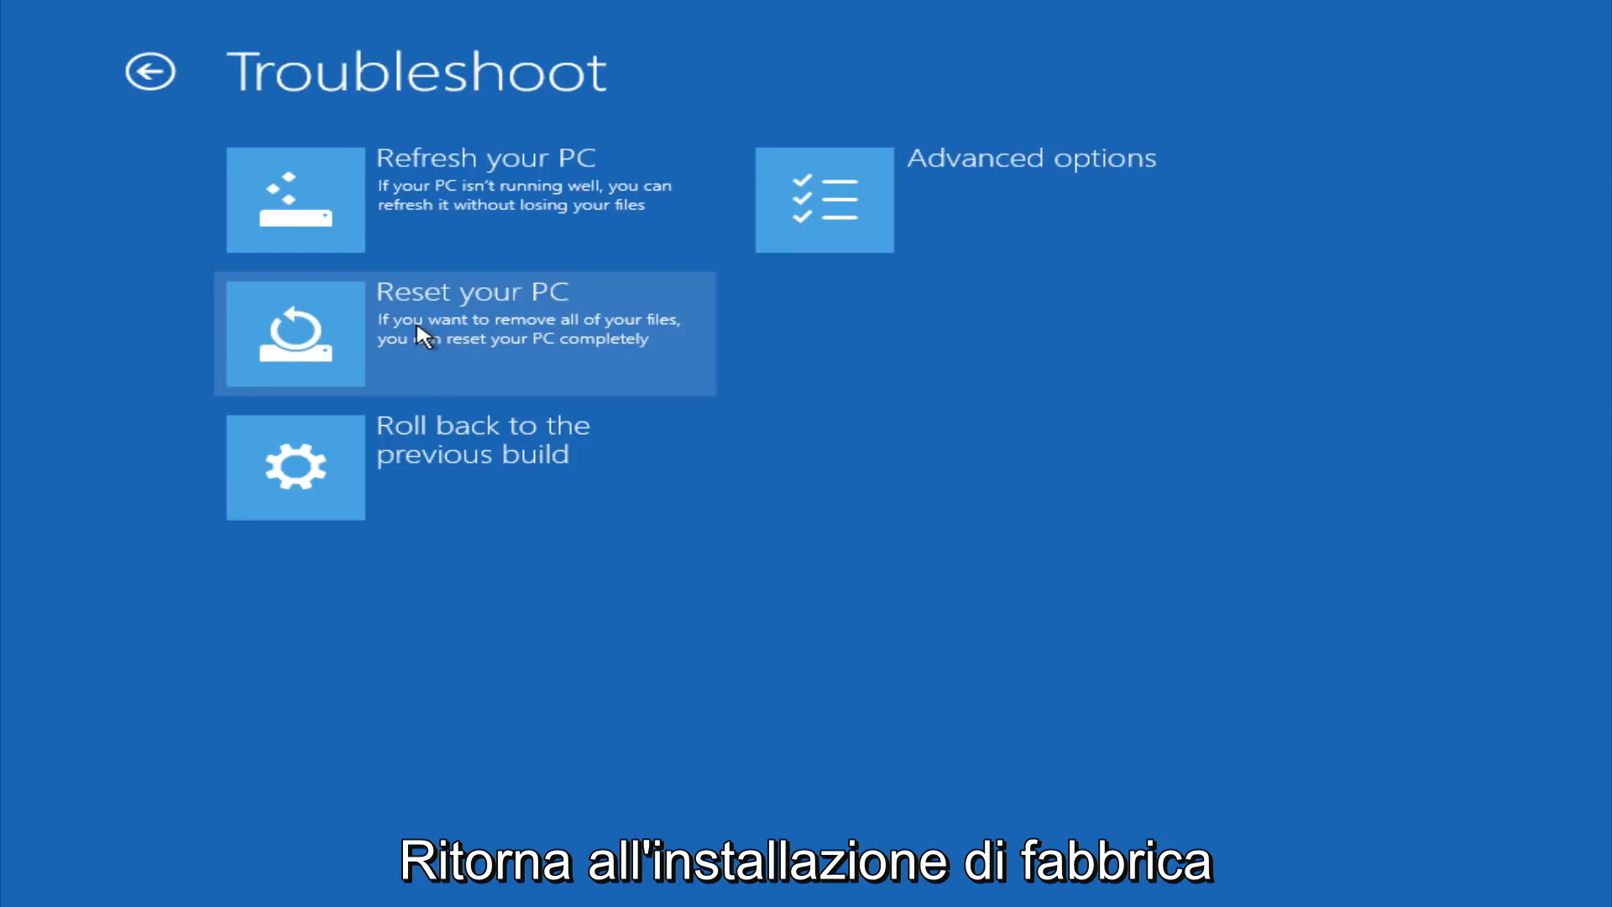
pyautogui.moveTo(406, 327)
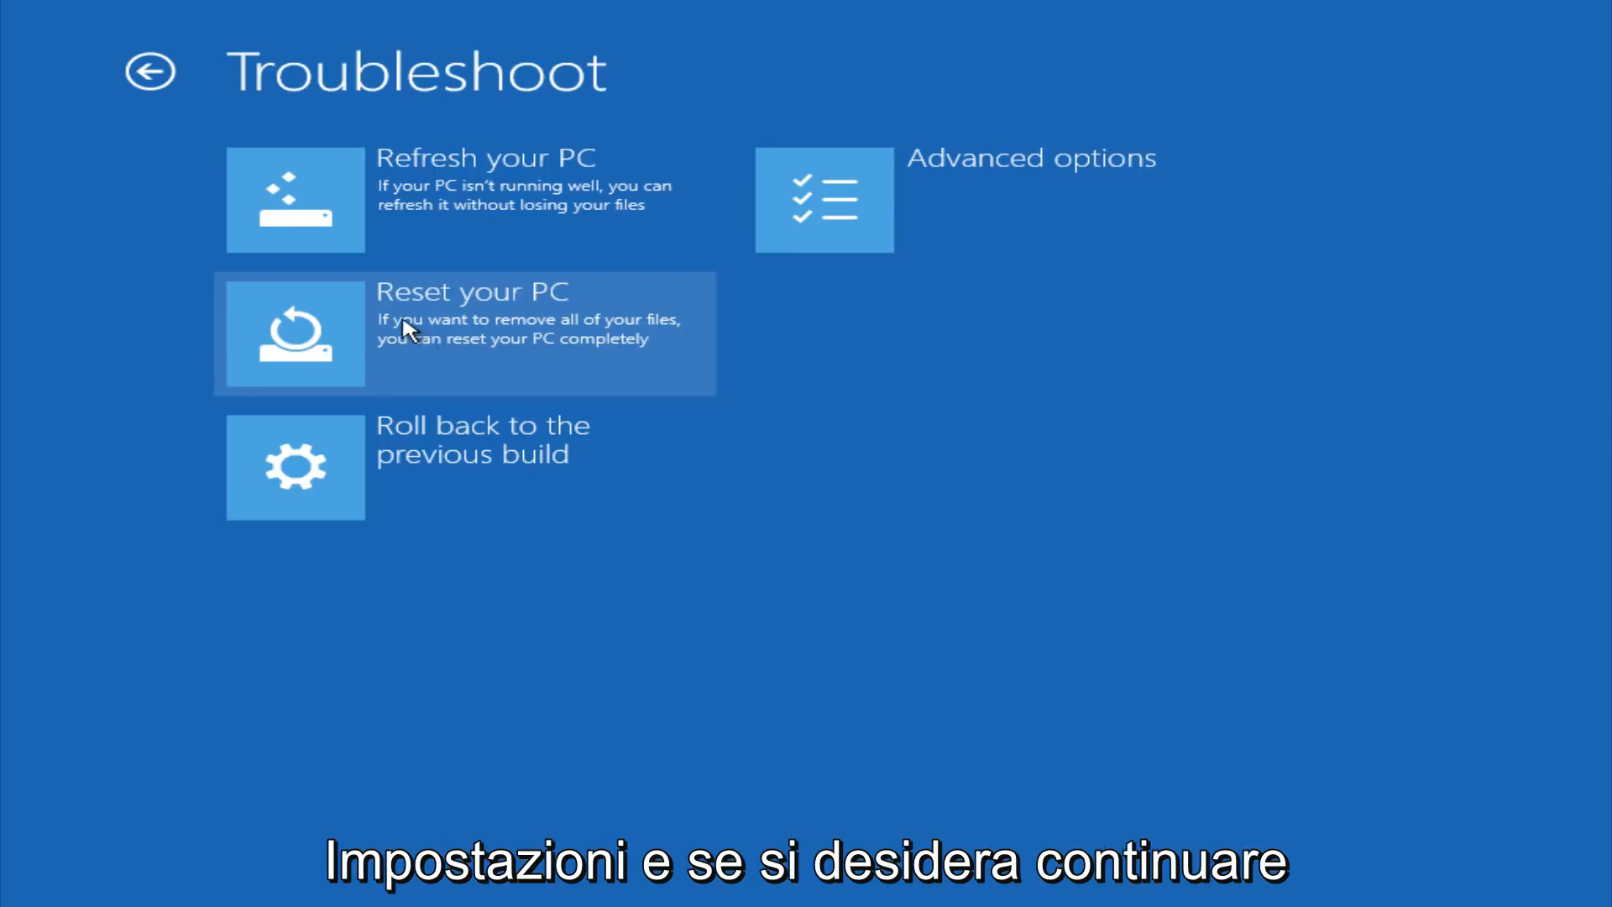
# - View the Advanced options tools, then go back twice to Choose an option
pyautogui.click(824, 200)
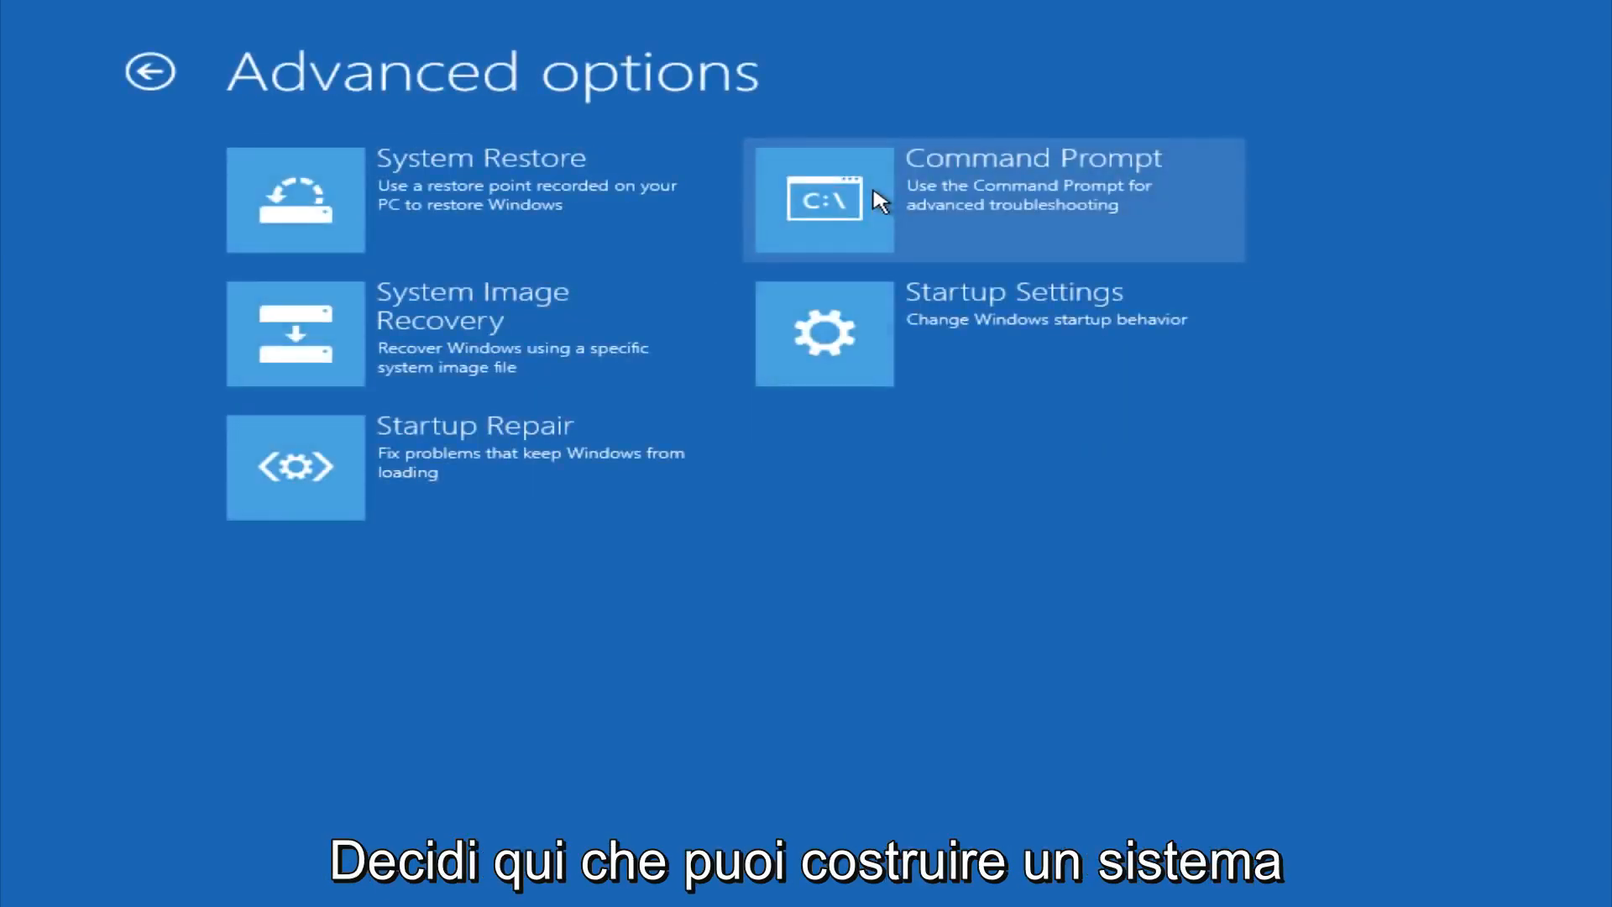
pyautogui.moveTo(555, 216)
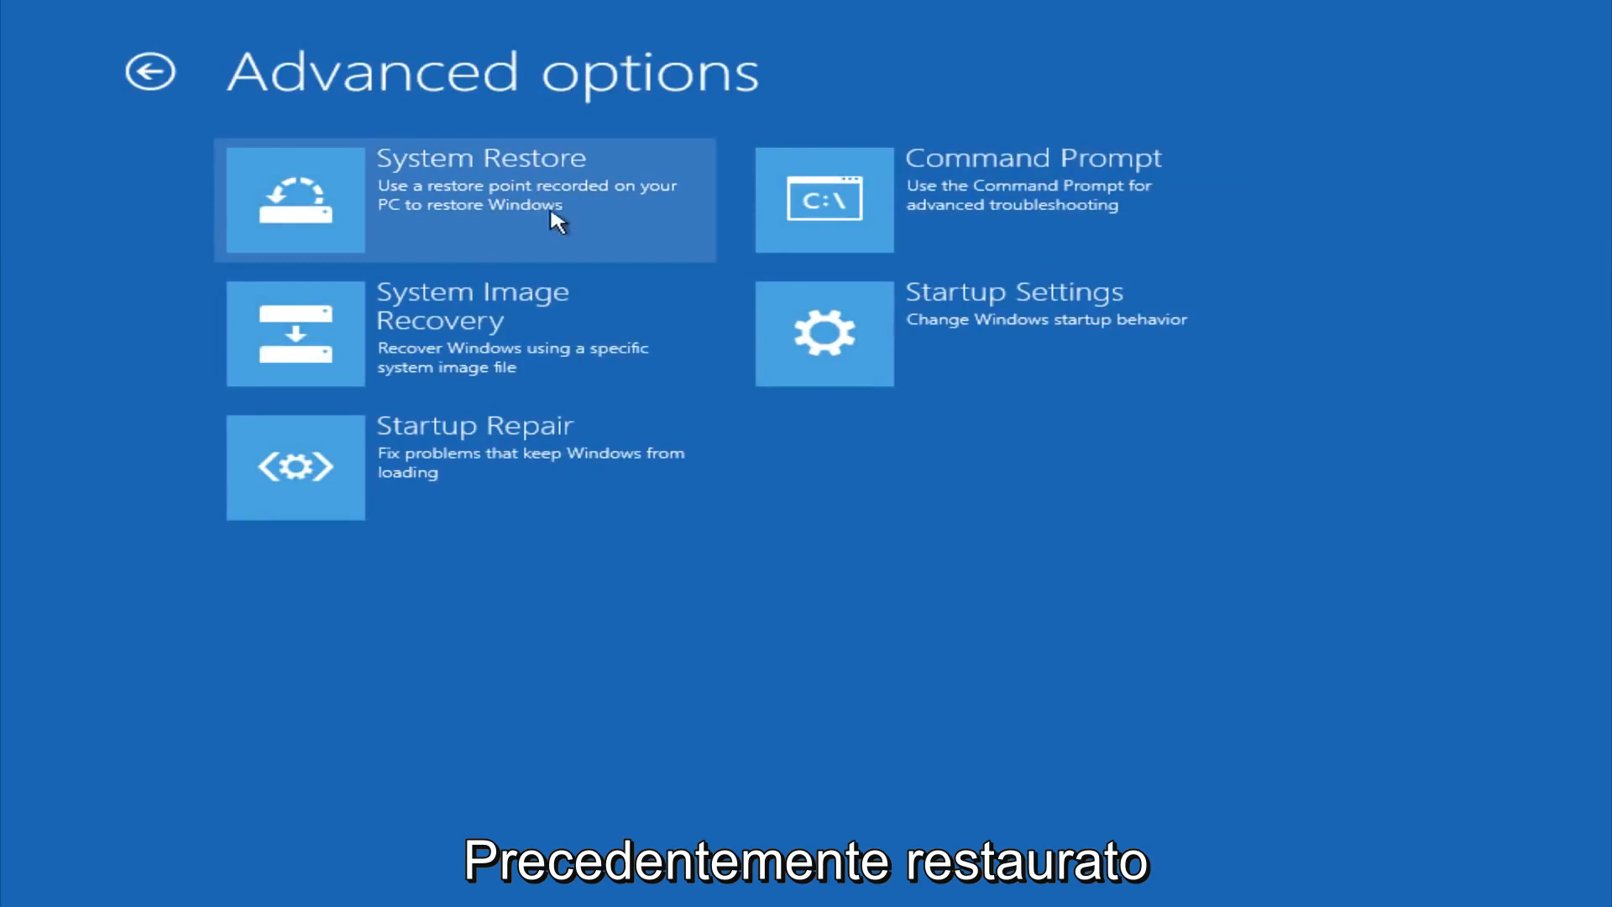
pyautogui.moveTo(202, 272)
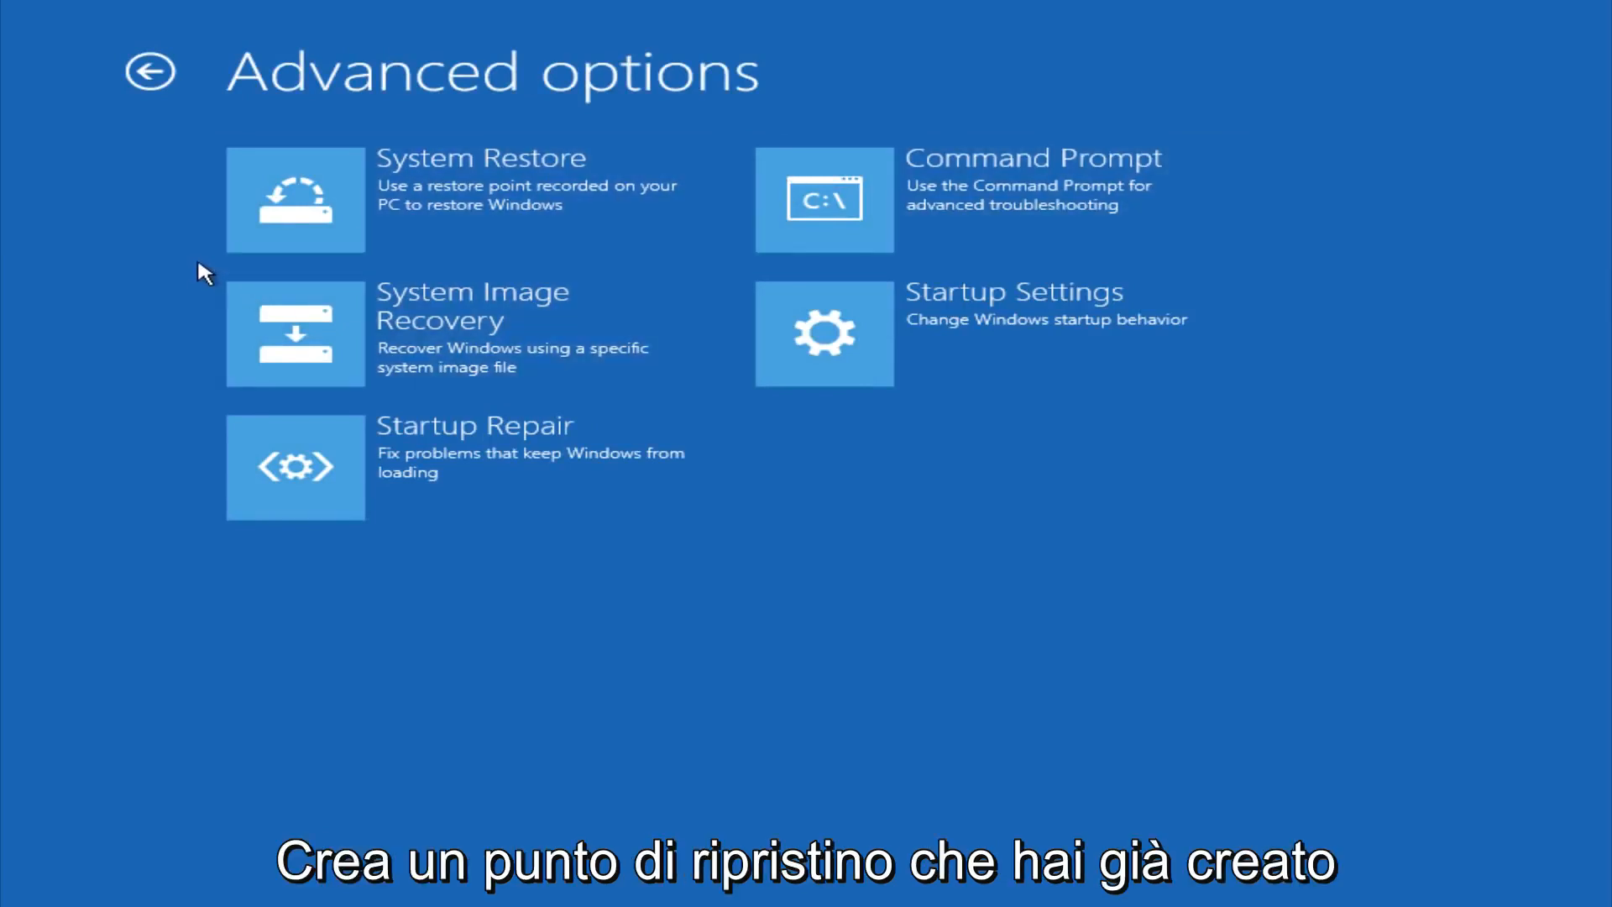
pyautogui.moveTo(155, 230)
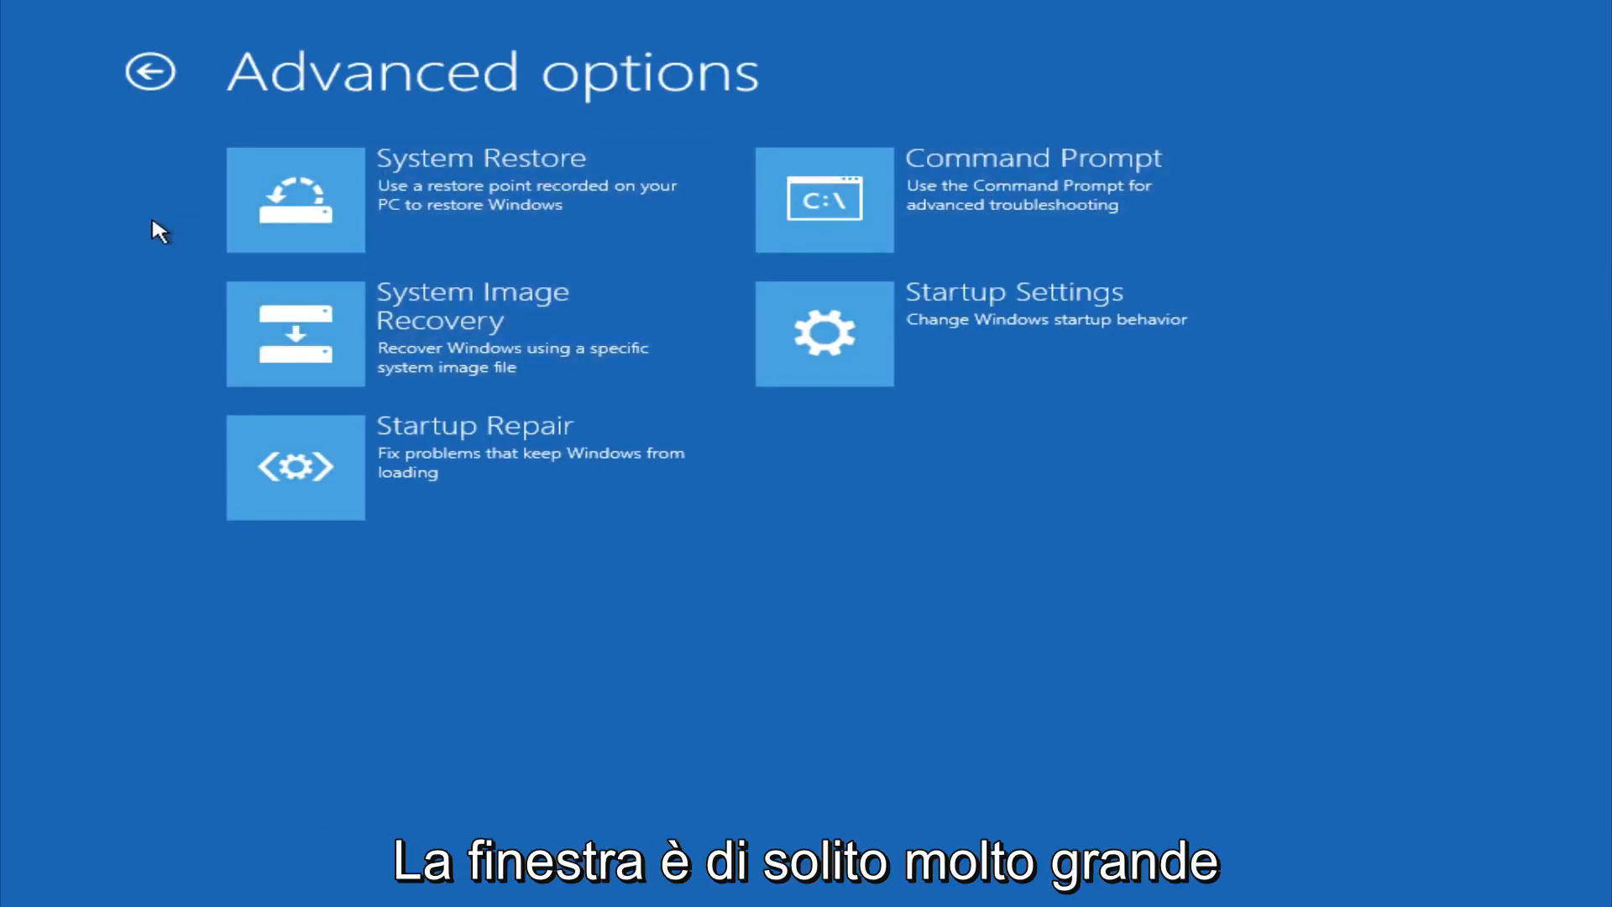
pyautogui.moveTo(298, 201)
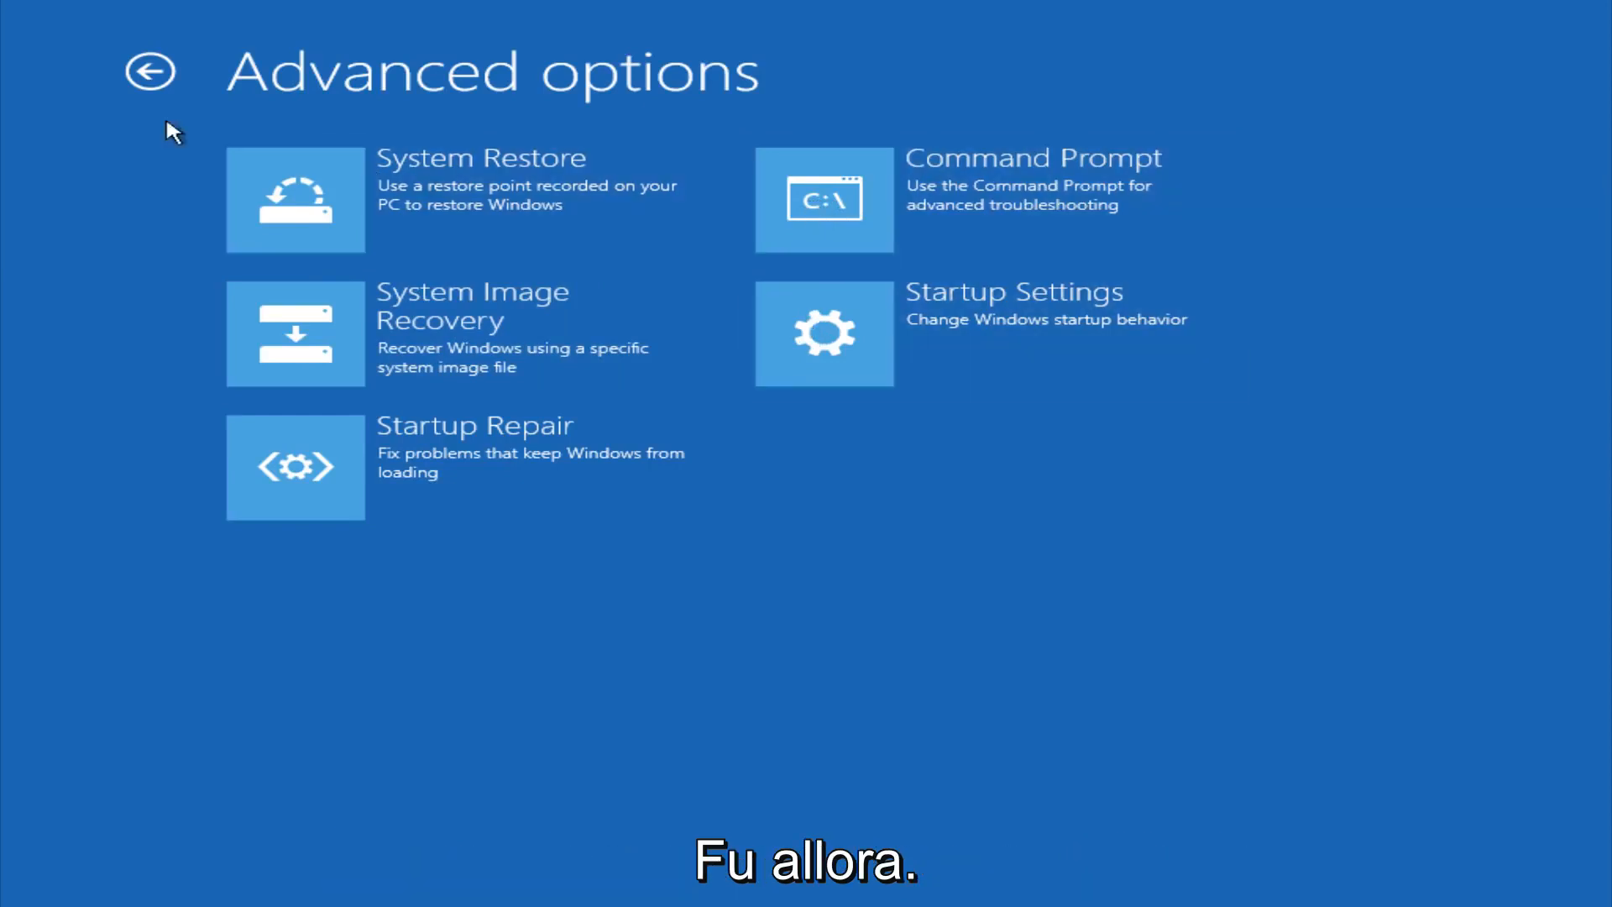
pyautogui.click(150, 72)
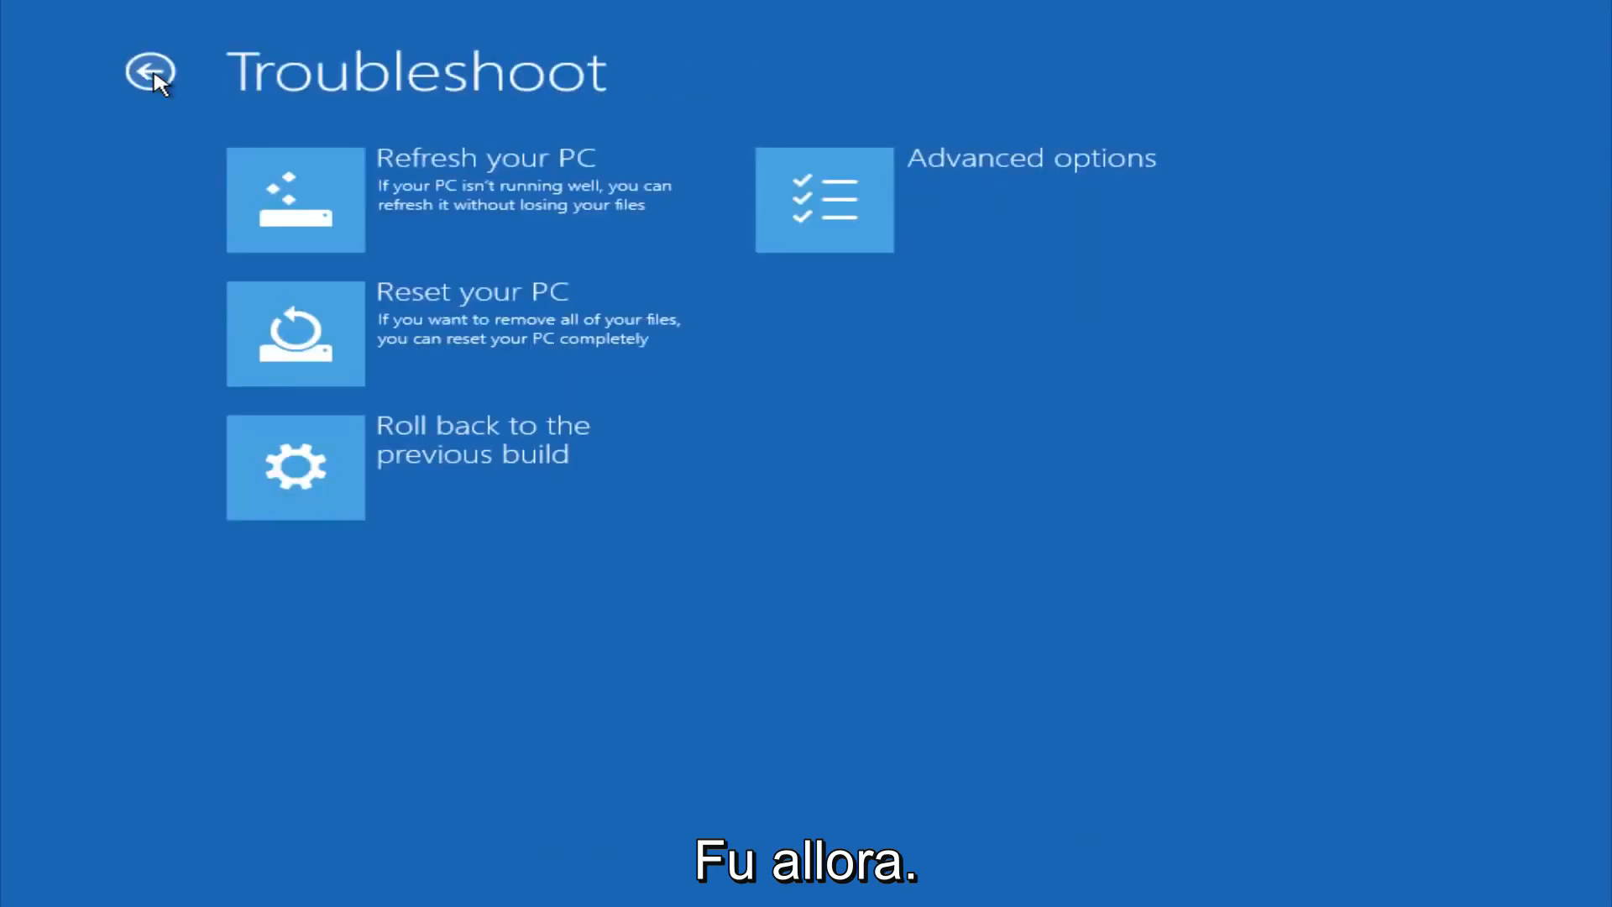
pyautogui.click(149, 72)
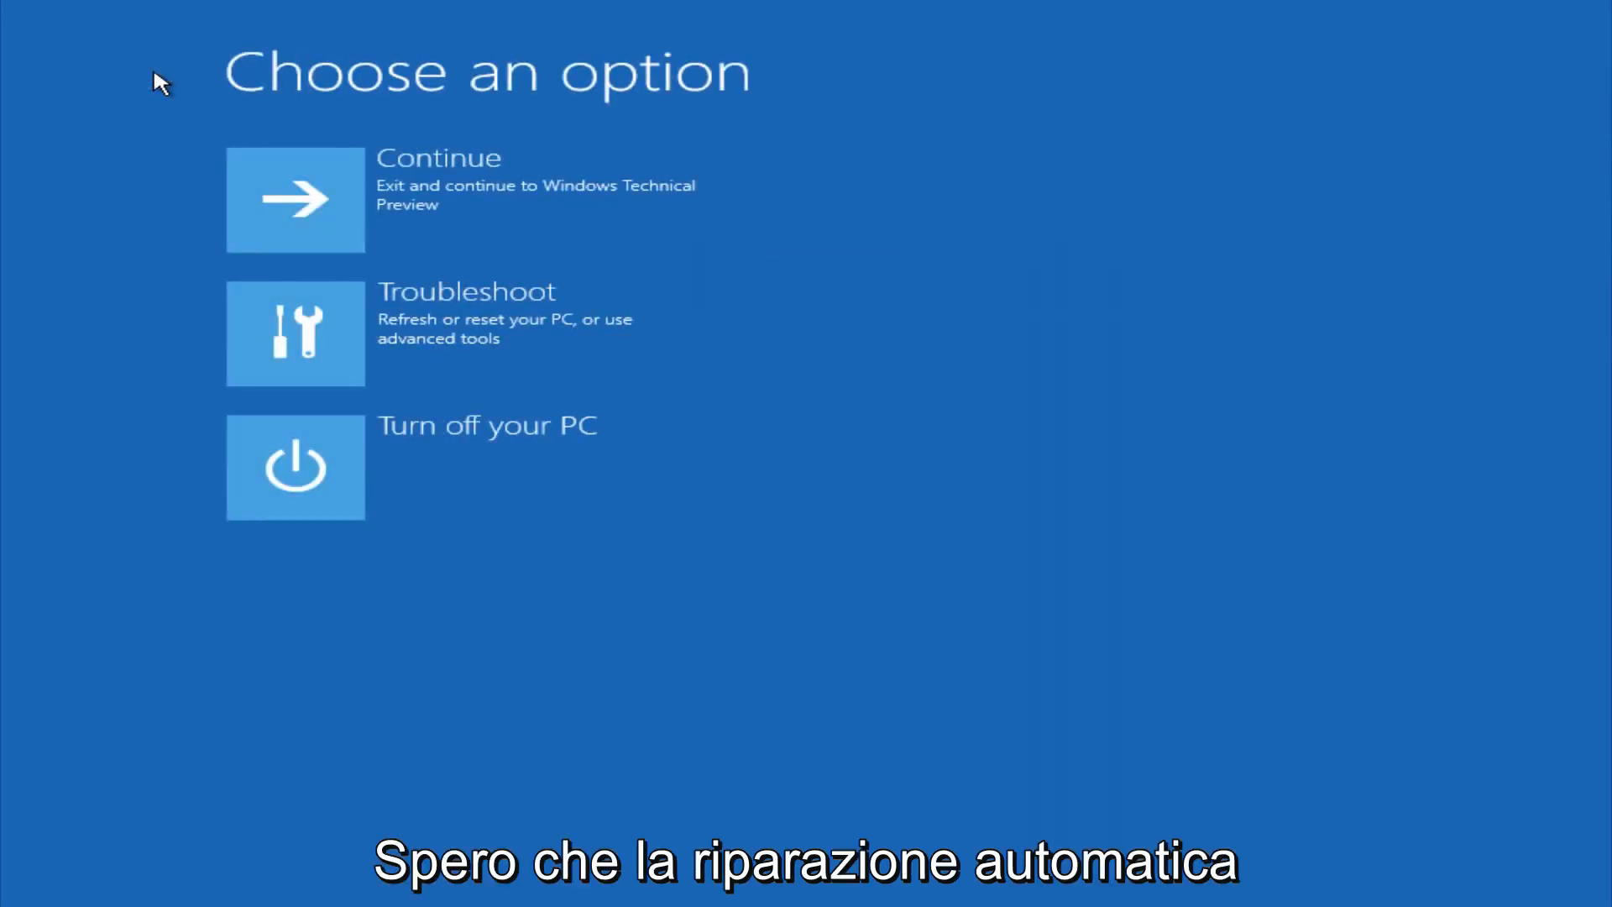